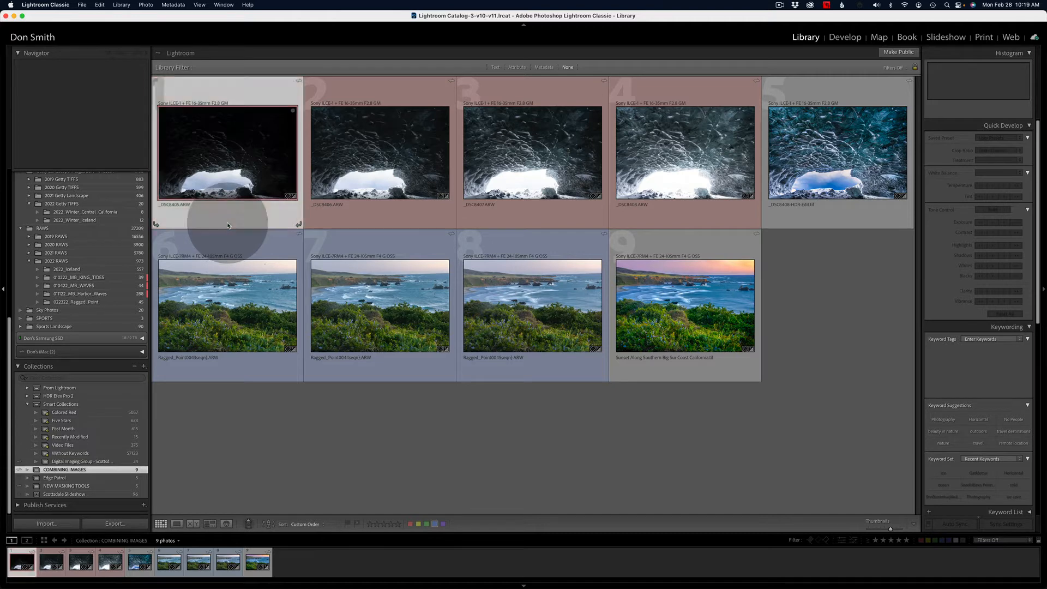
Step: View the first, darkest ice cave thumbnail large in Loupe view
{"action": "left_click", "coordinate": [227, 154]}
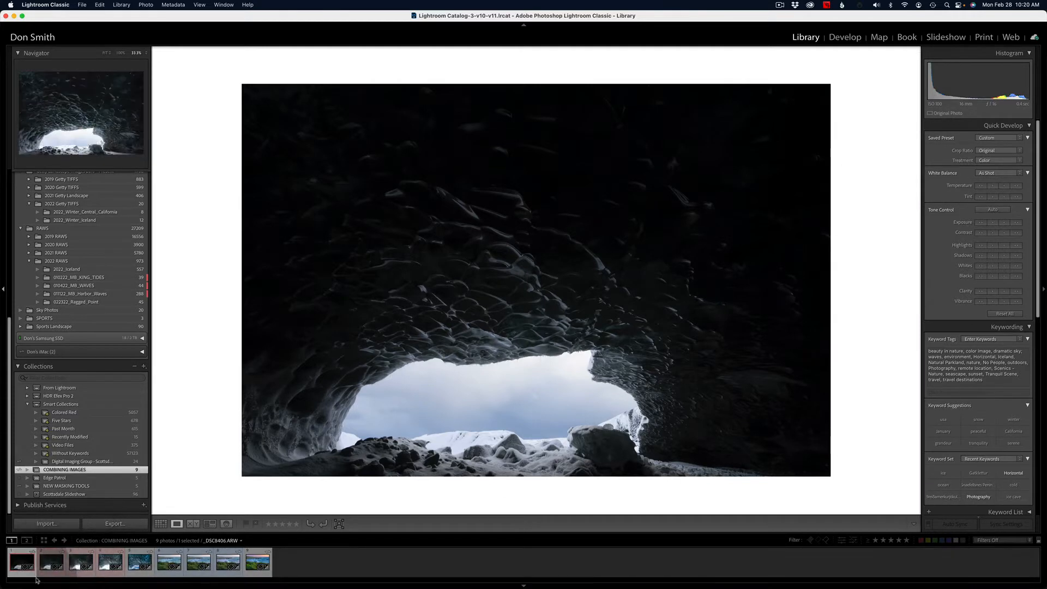
Step: Step through the brighter cave exposures, then take the darkest into the Develop module
{"action": "left_click", "coordinate": [50, 561]}
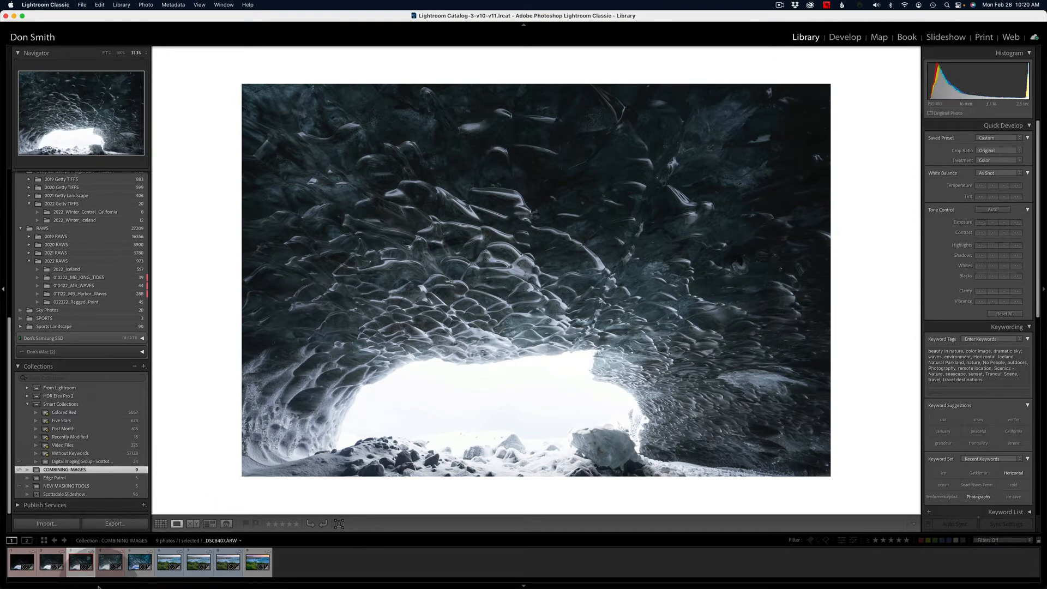
{"action": "left_click", "coordinate": [109, 562]}
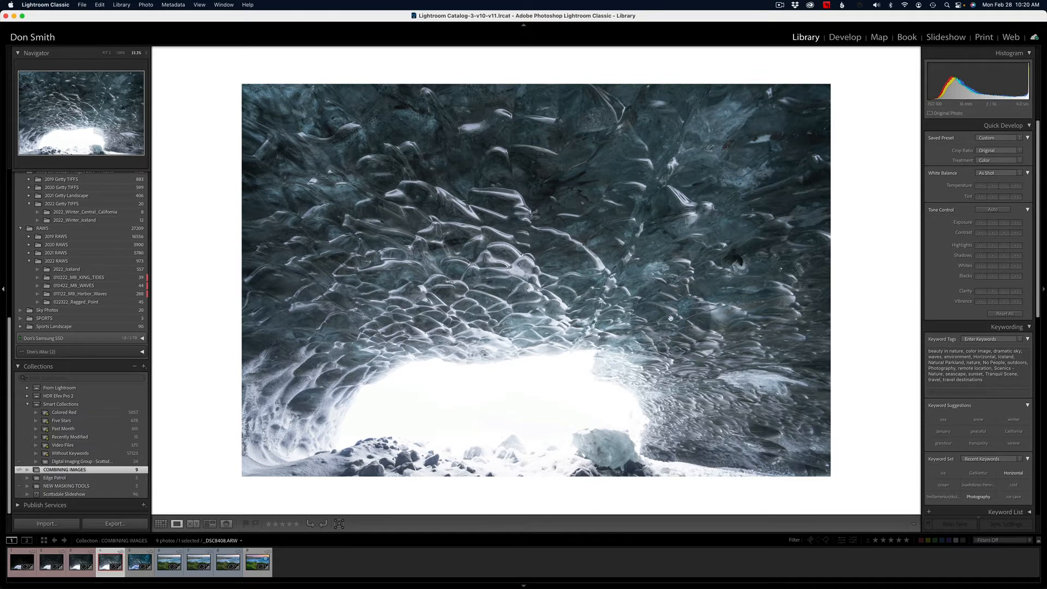
{"action": "left_click", "coordinate": [844, 37]}
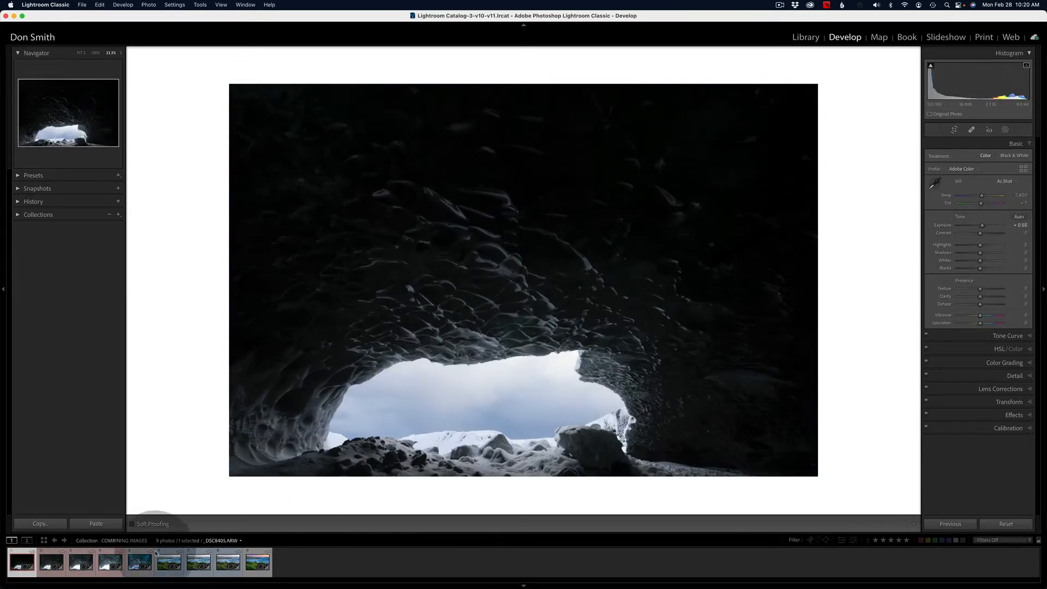
Step: Review each exposure for clipped highlights via a tone slider, then return to the grid
{"action": "left_click", "coordinate": [51, 561]}
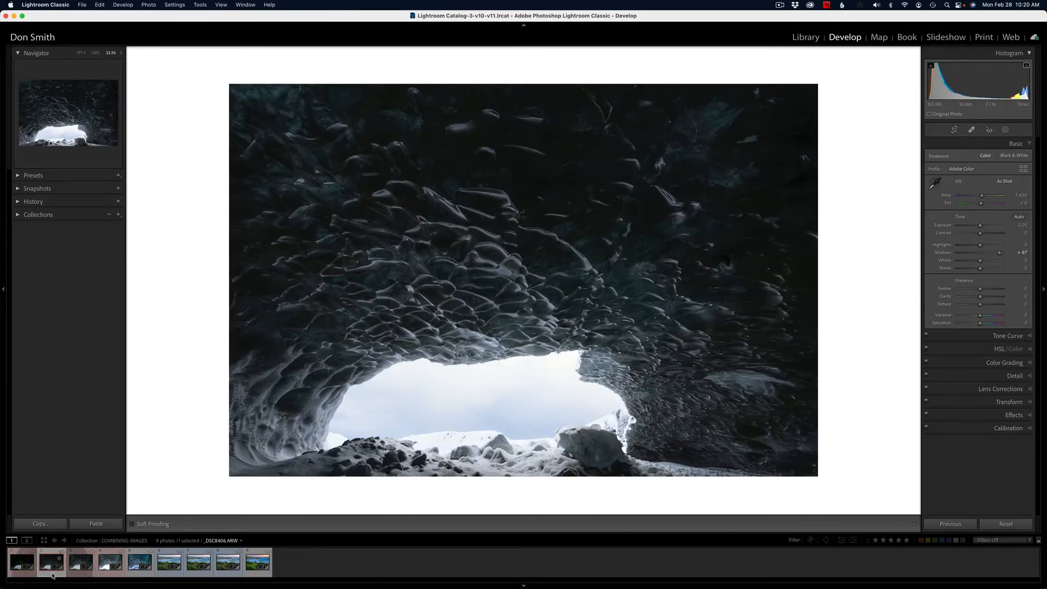
{"action": "left_click", "coordinate": [81, 560]}
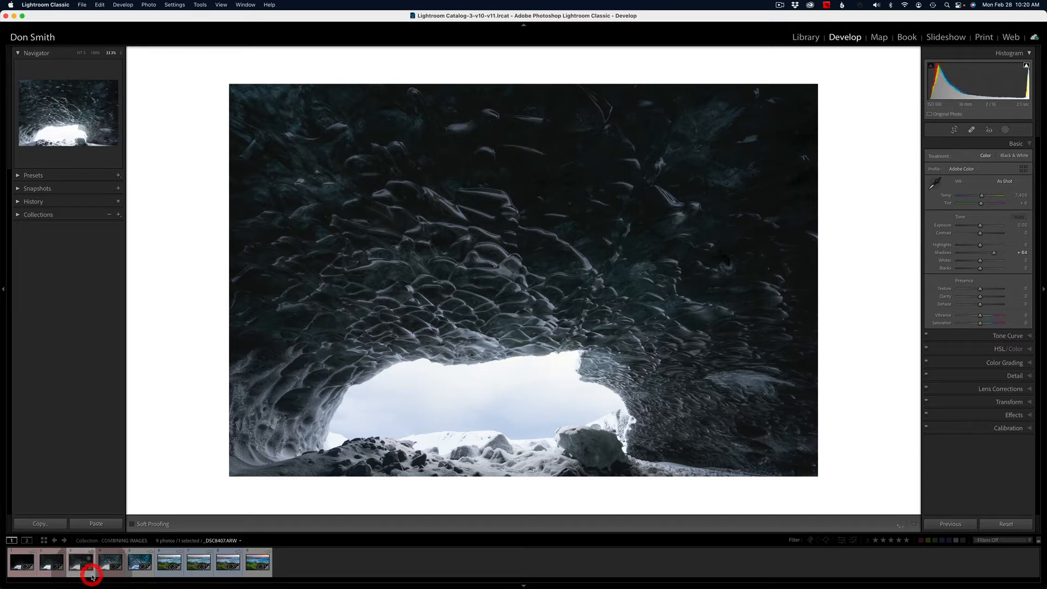
{"action": "left_click", "coordinate": [110, 560]}
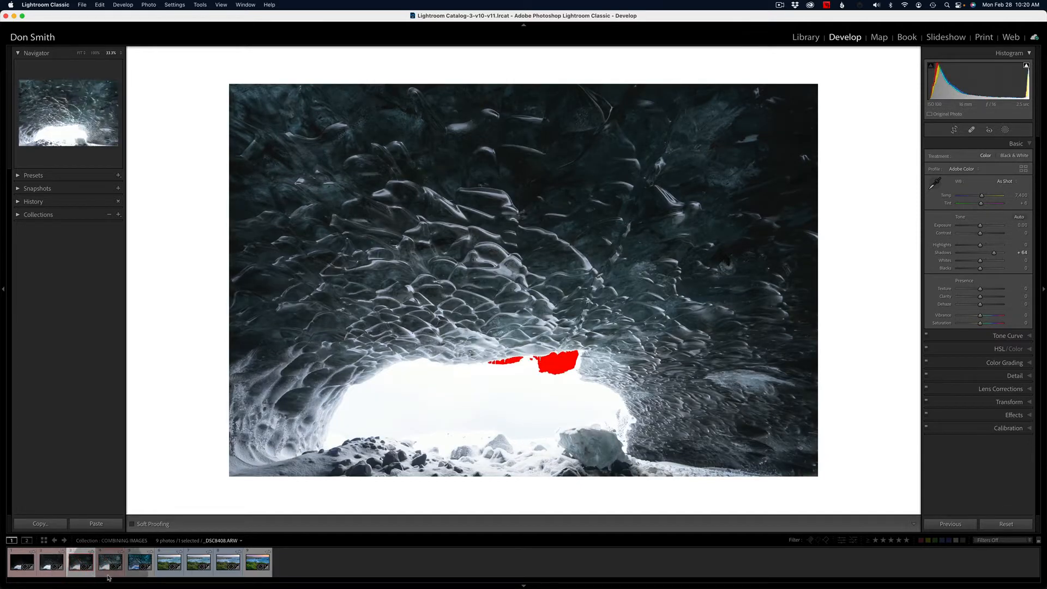
{"action": "left_click_drag", "start_coordinate": [985, 252], "coordinate": [996, 252]}
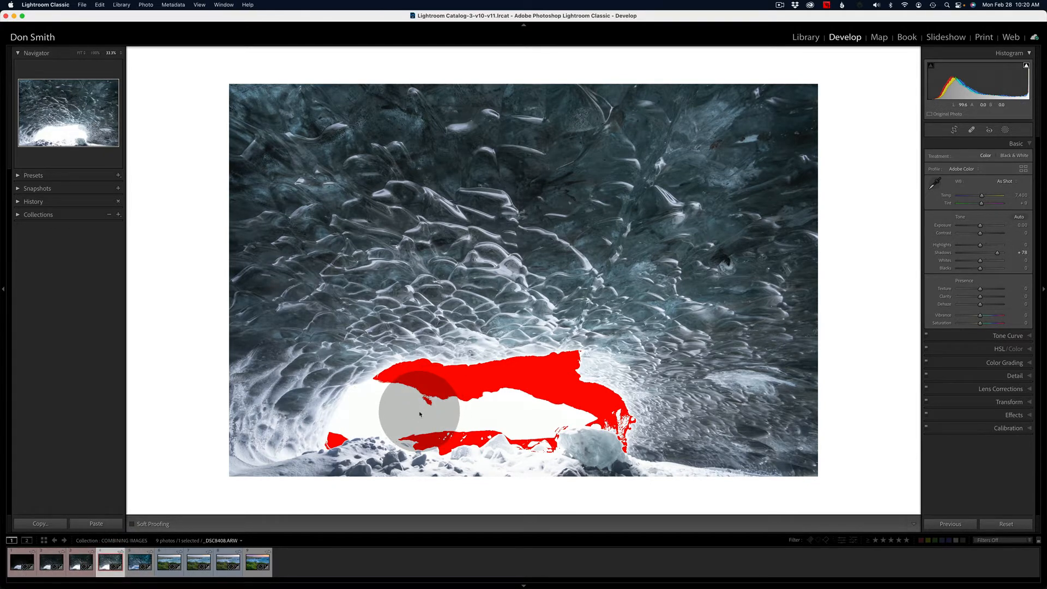
{"action": "left_click", "coordinate": [805, 37]}
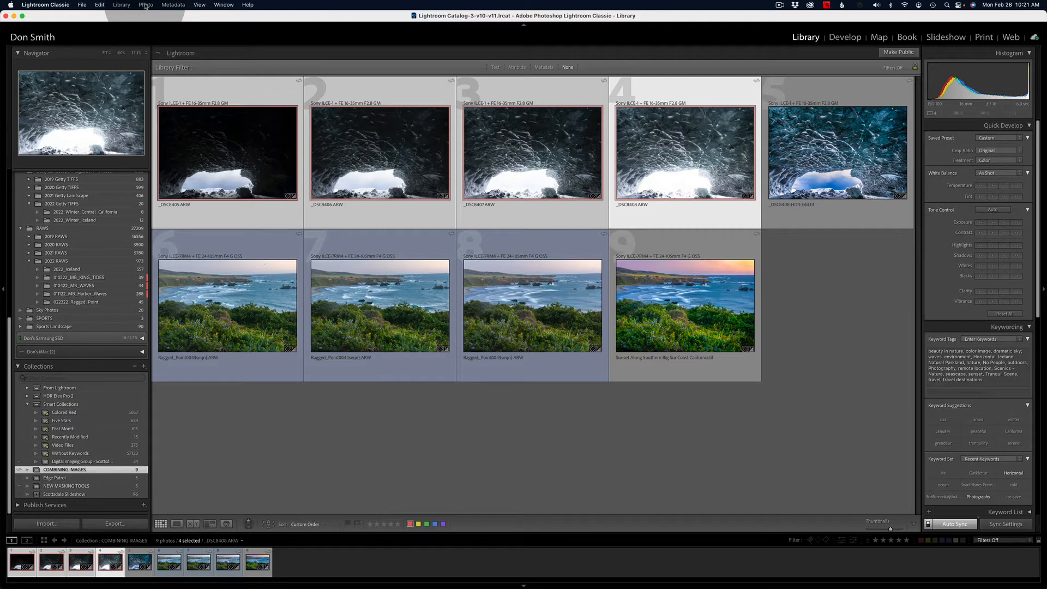
Step: Merge the four cave exposures into an HDR via Photo Merge with Deghost set to High
{"action": "left_click", "coordinate": [145, 5]}
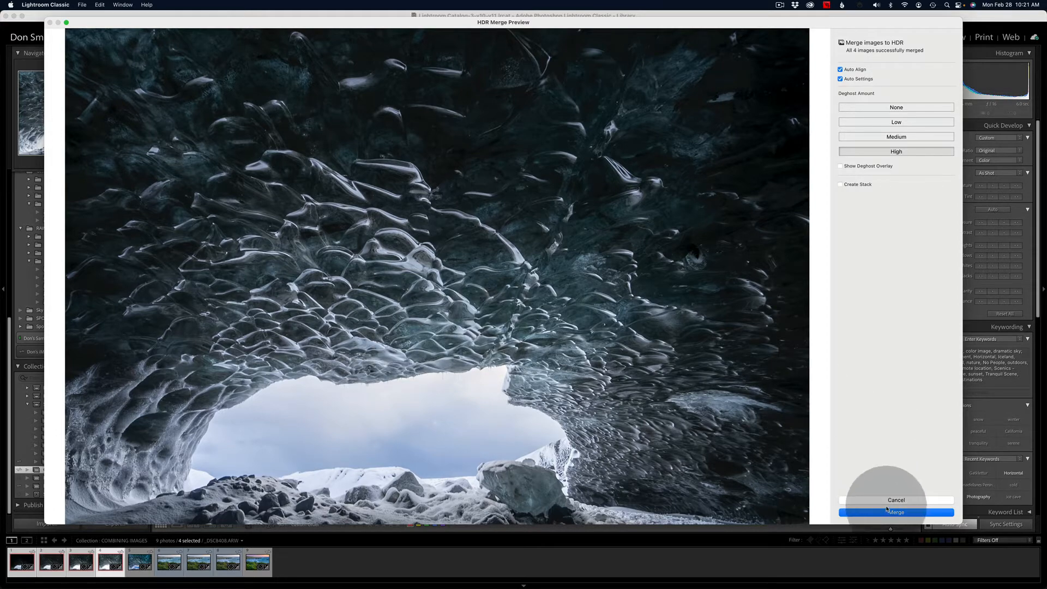
{"action": "left_click", "coordinate": [895, 512]}
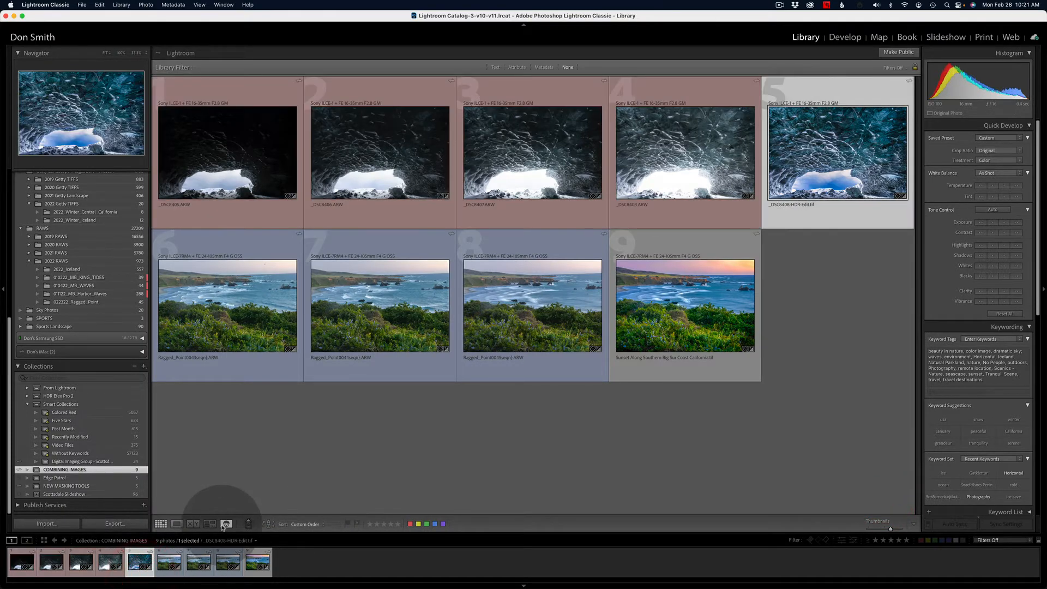
Step: View the new merged HDR DNG large in Loupe view
{"action": "left_click", "coordinate": [176, 523]}
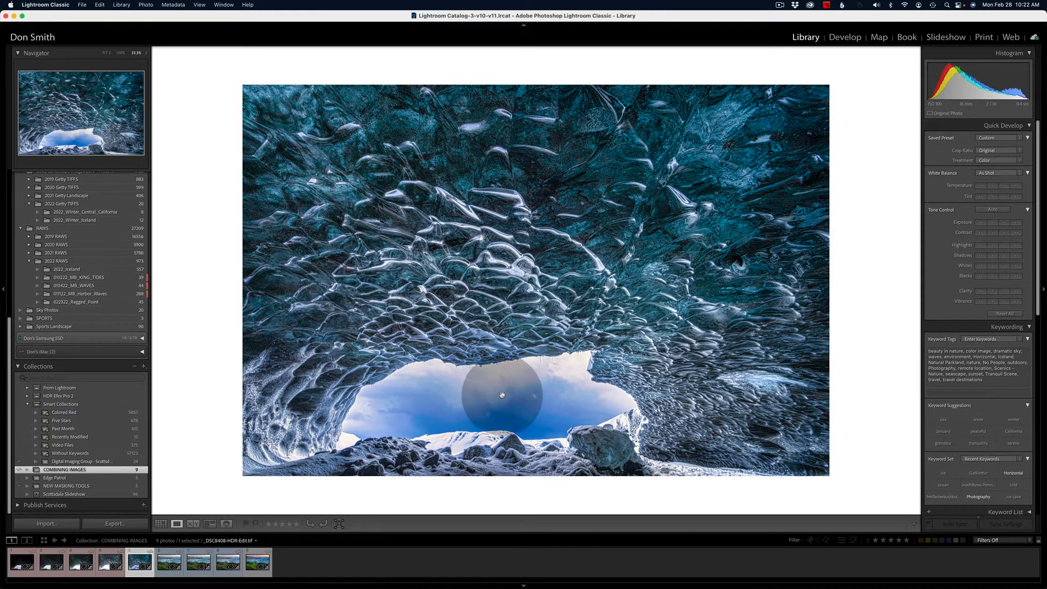
Step: Return to the collection grid with the merged HDR image selected
{"action": "left_click", "coordinate": [161, 523]}
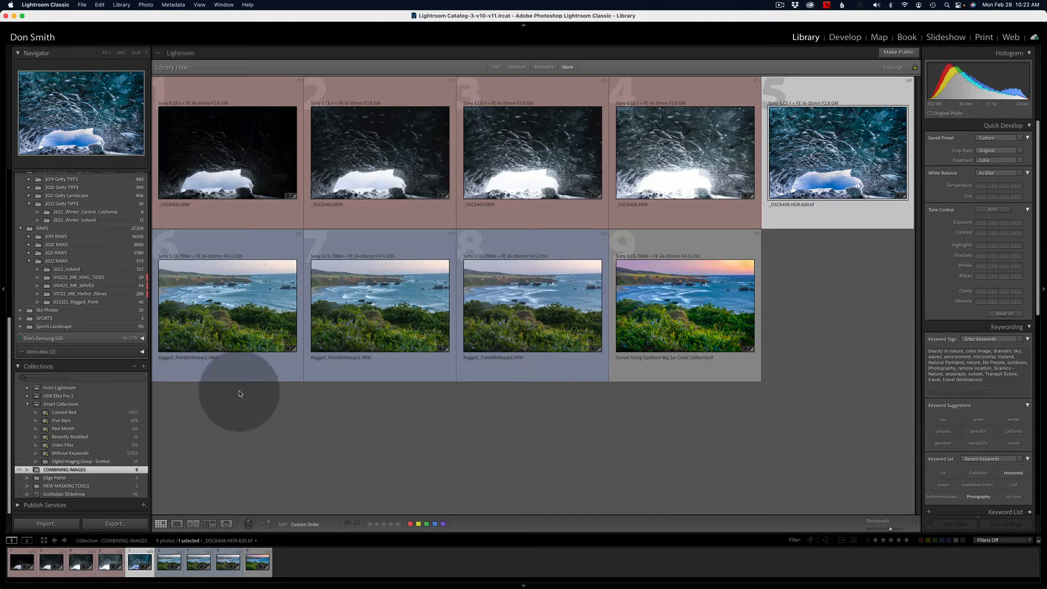
{"action": "mouse_move", "coordinate": [234, 391]}
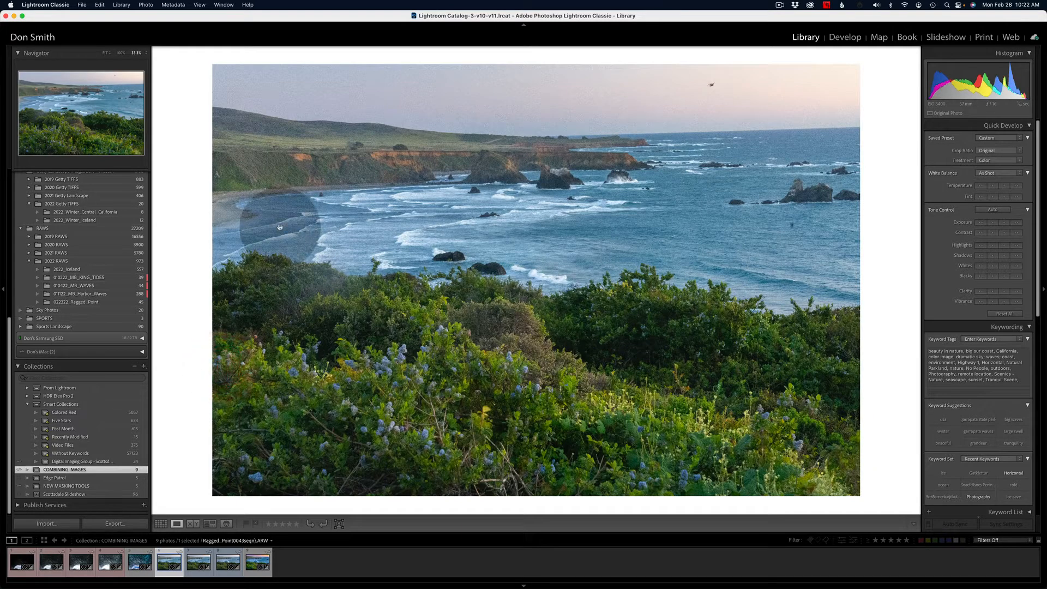
{"action": "mouse_move", "coordinate": [452, 260]}
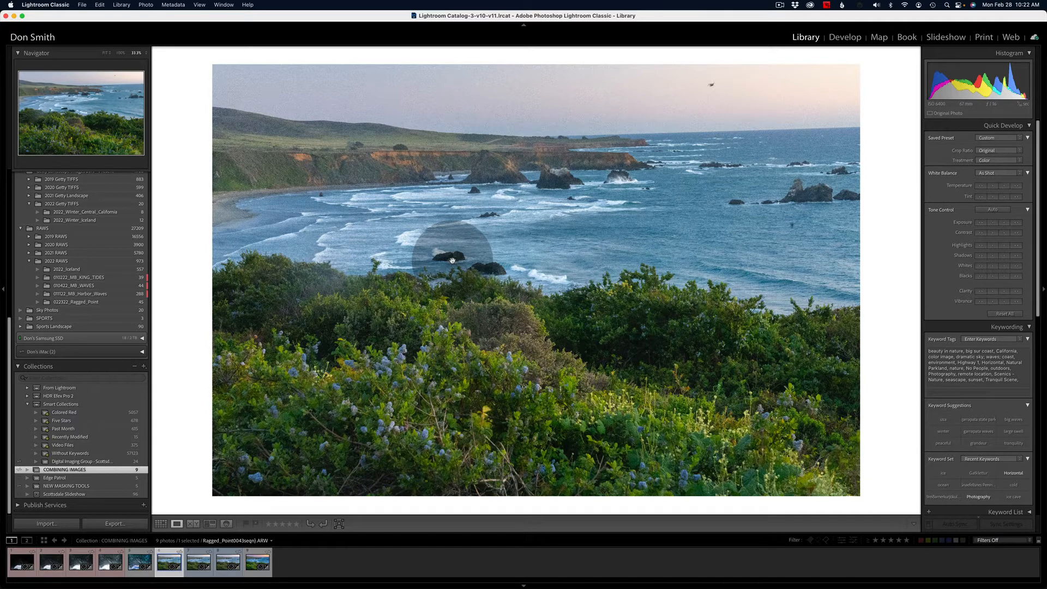
{"action": "mouse_move", "coordinate": [440, 381]}
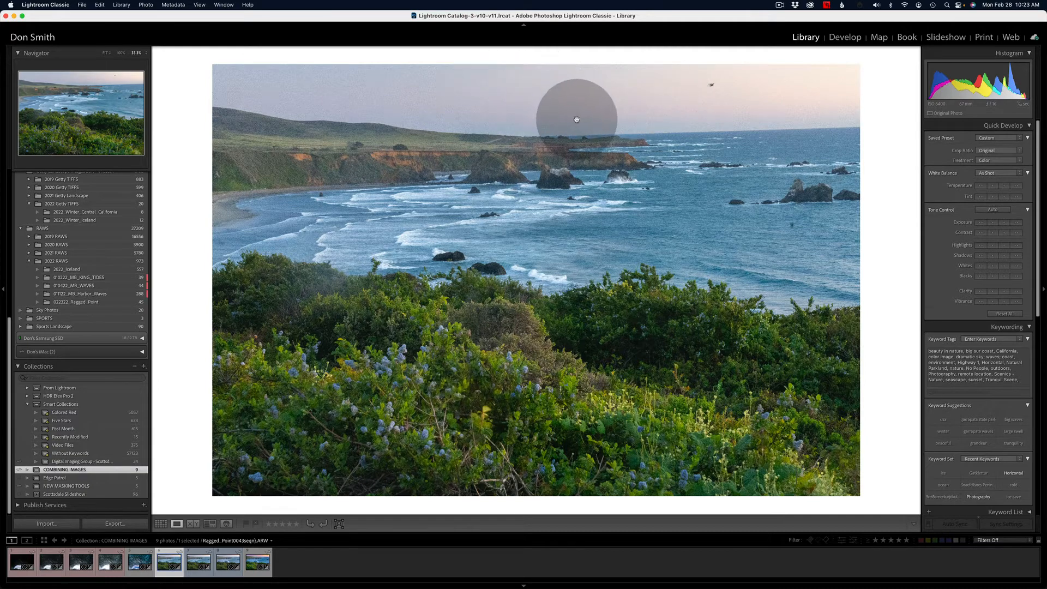
{"action": "mouse_move", "coordinate": [897, 138]}
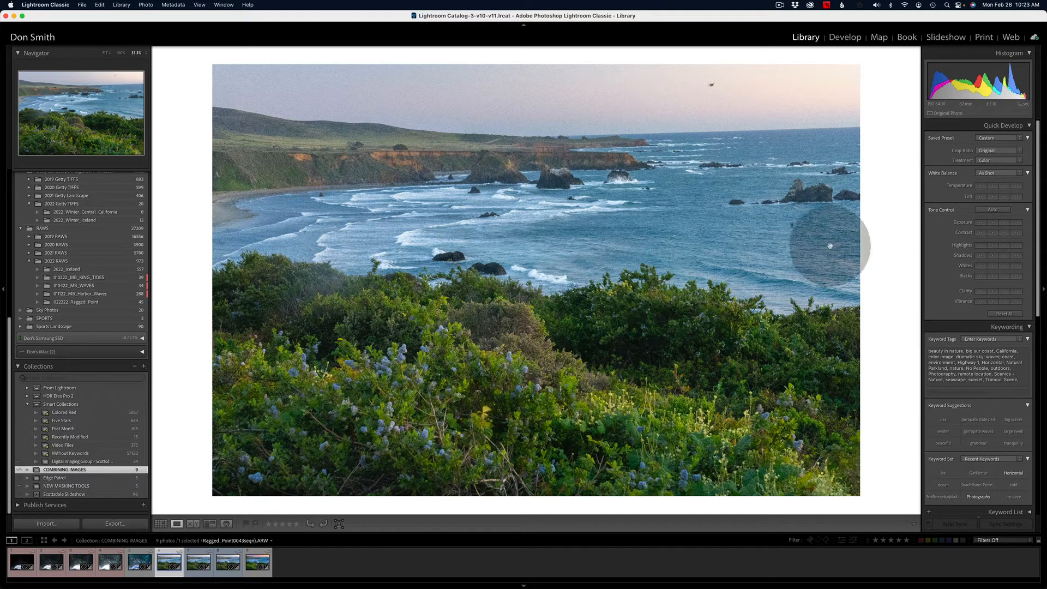
{"action": "mouse_move", "coordinate": [936, 110]}
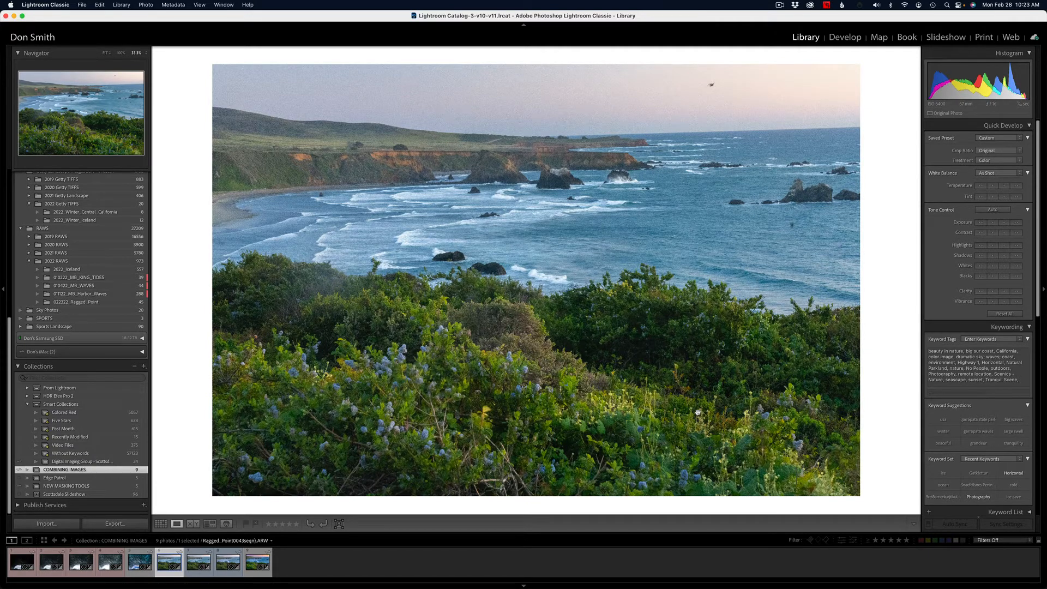
Step: View the next Ragged Point frames, ending on the smooth long-exposure water version
{"action": "left_click", "coordinate": [197, 561]}
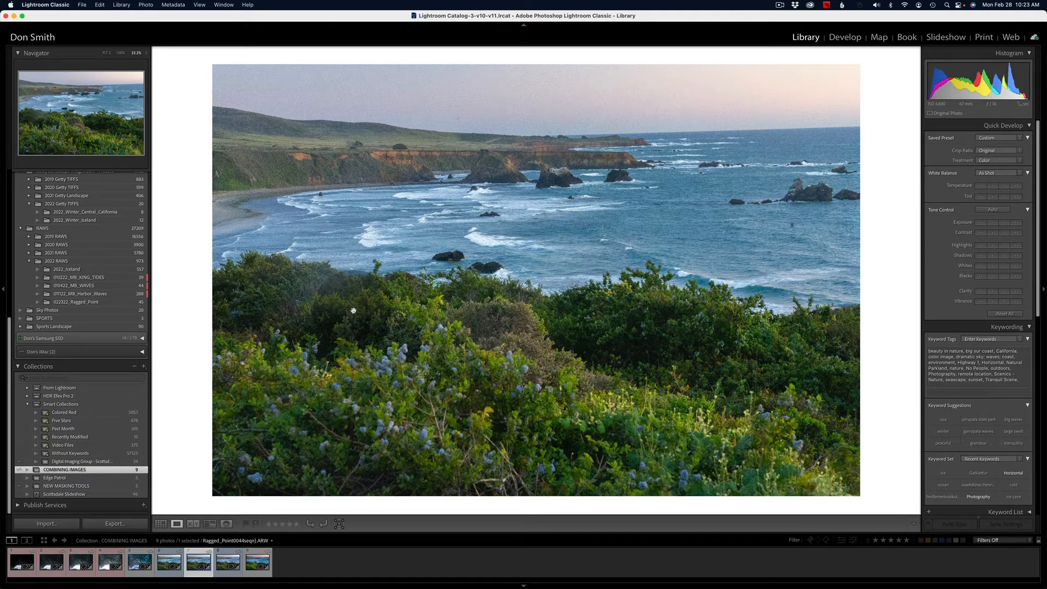
{"action": "mouse_move", "coordinate": [475, 240]}
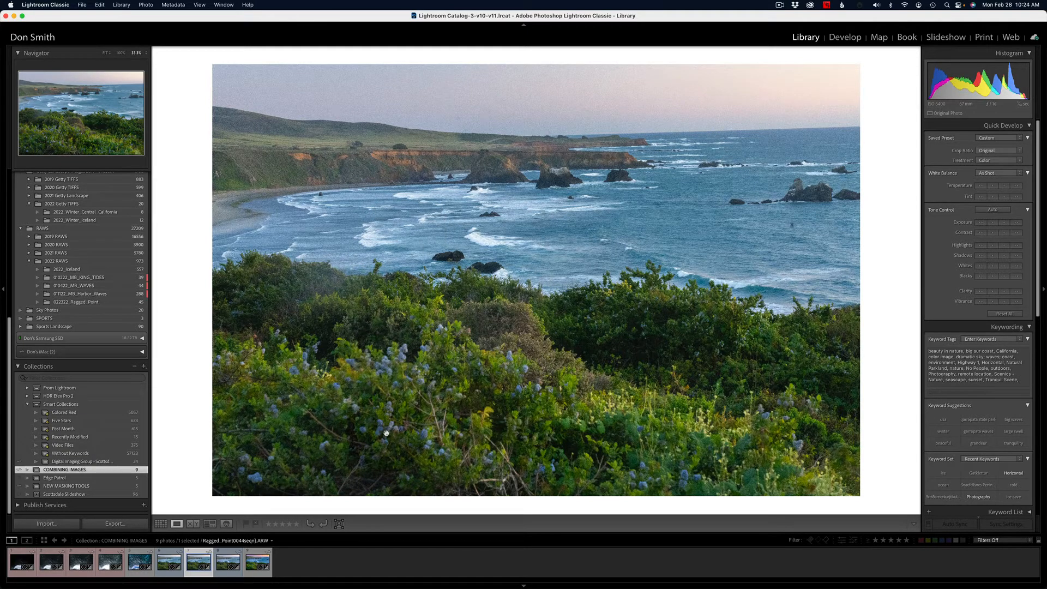
{"action": "mouse_move", "coordinate": [394, 304]}
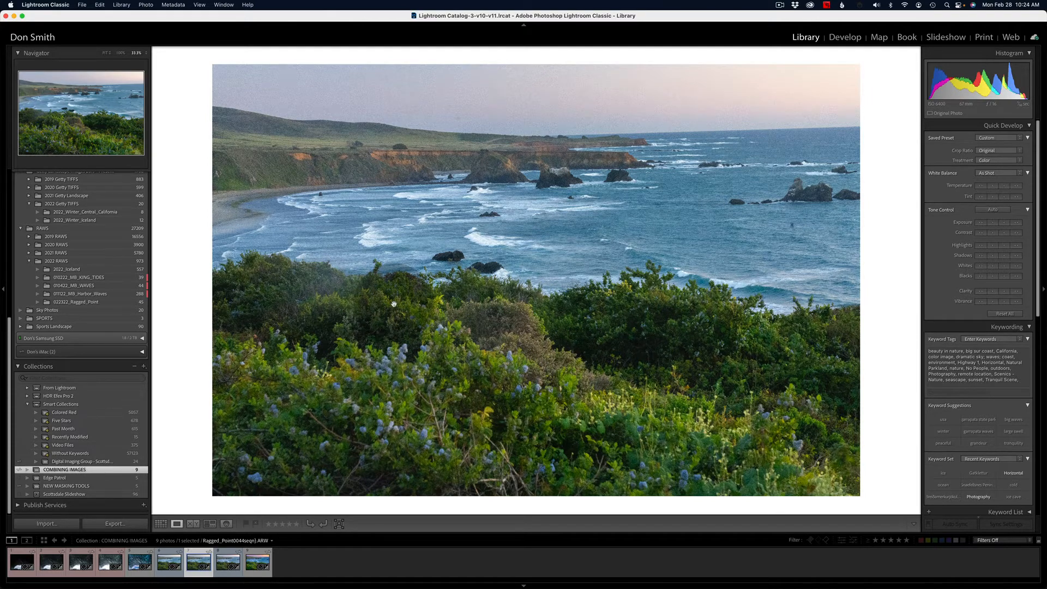
{"action": "left_click", "coordinate": [227, 560]}
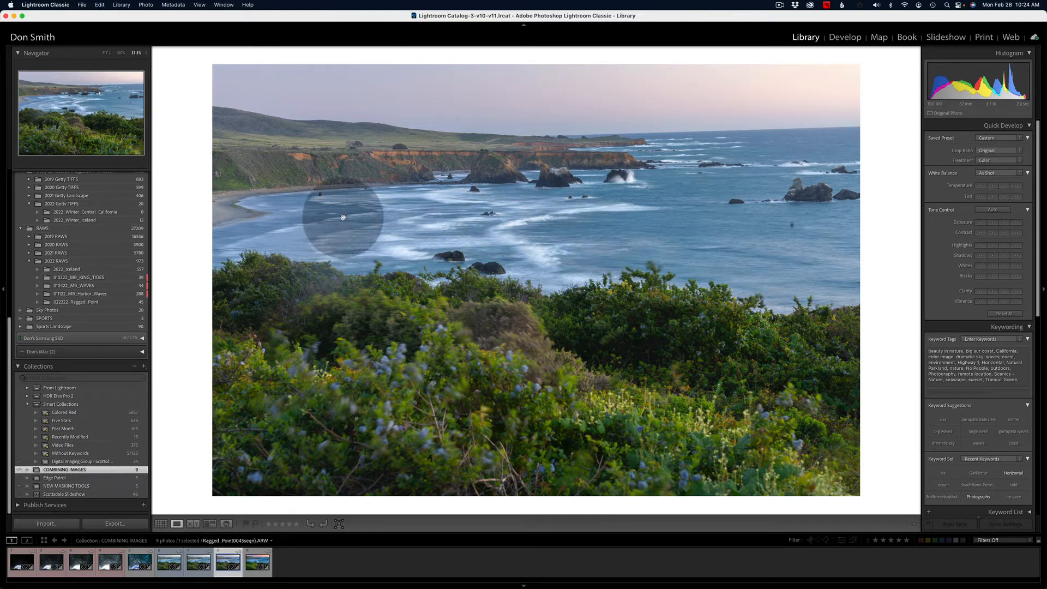
{"action": "mouse_move", "coordinate": [507, 220]}
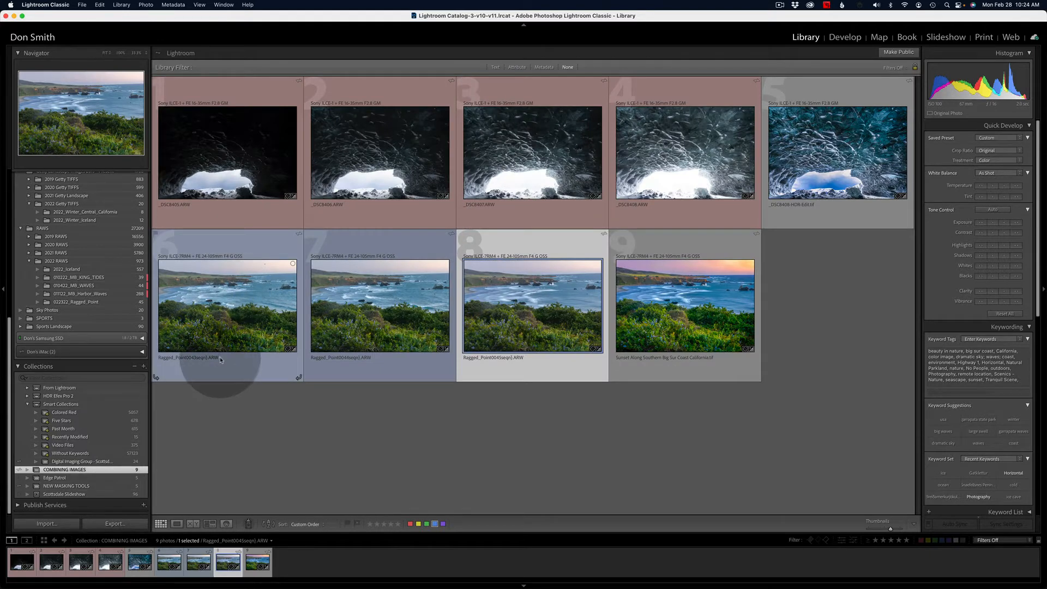
{"action": "mouse_move", "coordinate": [231, 371]}
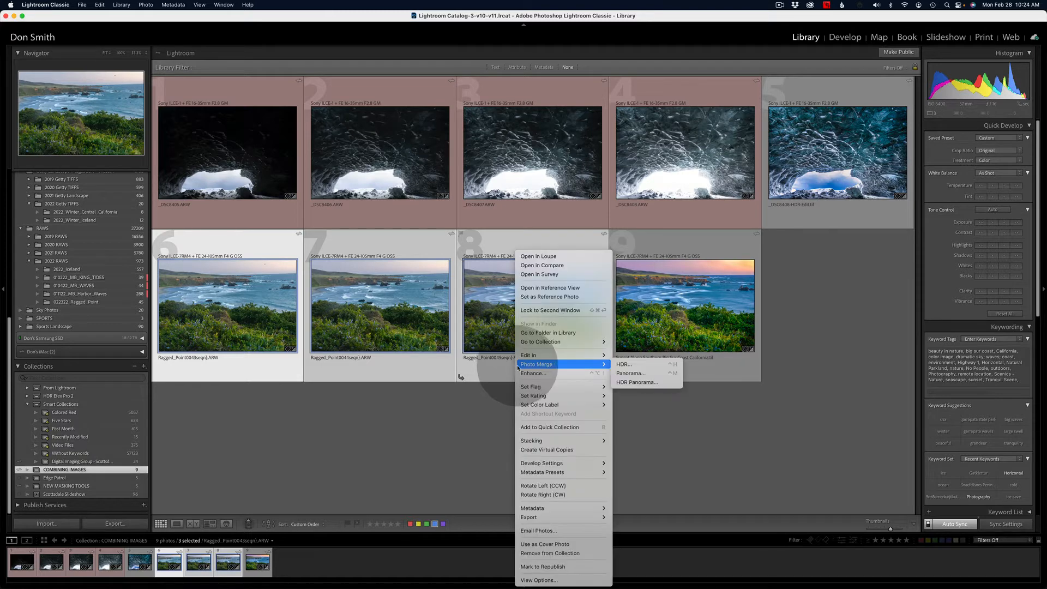
{"action": "mouse_move", "coordinate": [527, 355]}
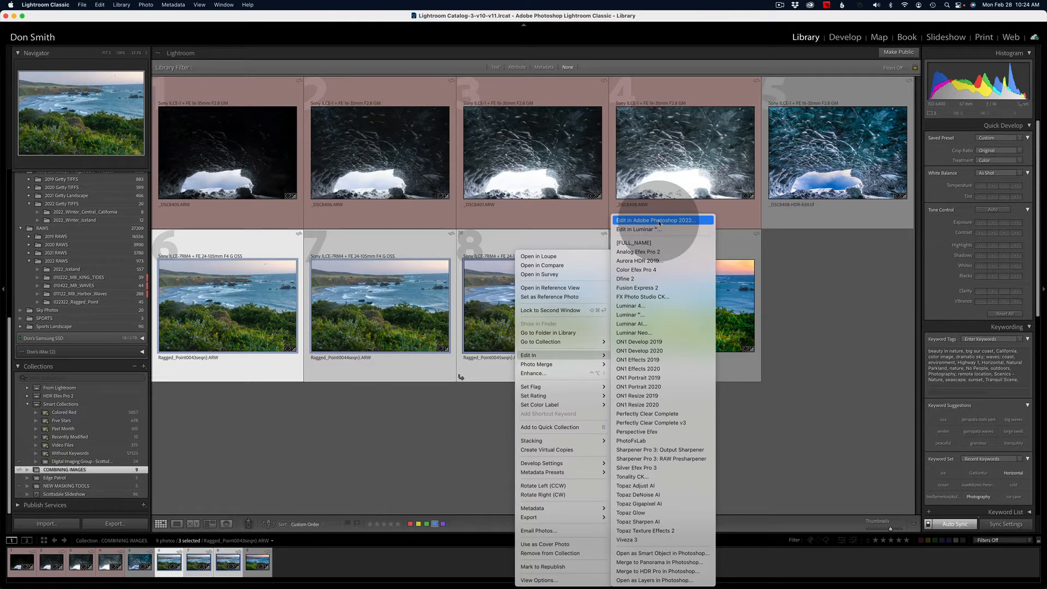
{"action": "mouse_move", "coordinate": [655, 579]}
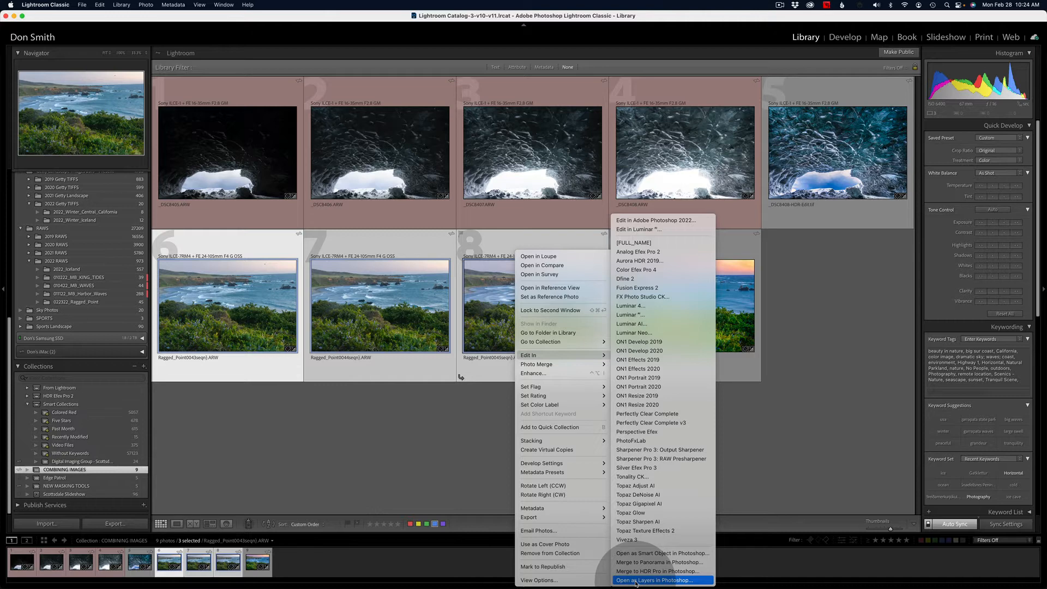
Step: Send photos 6–8 to Photoshop via Edit In > Open as Layers in Photoshop
{"action": "left_click", "coordinate": [656, 579]}
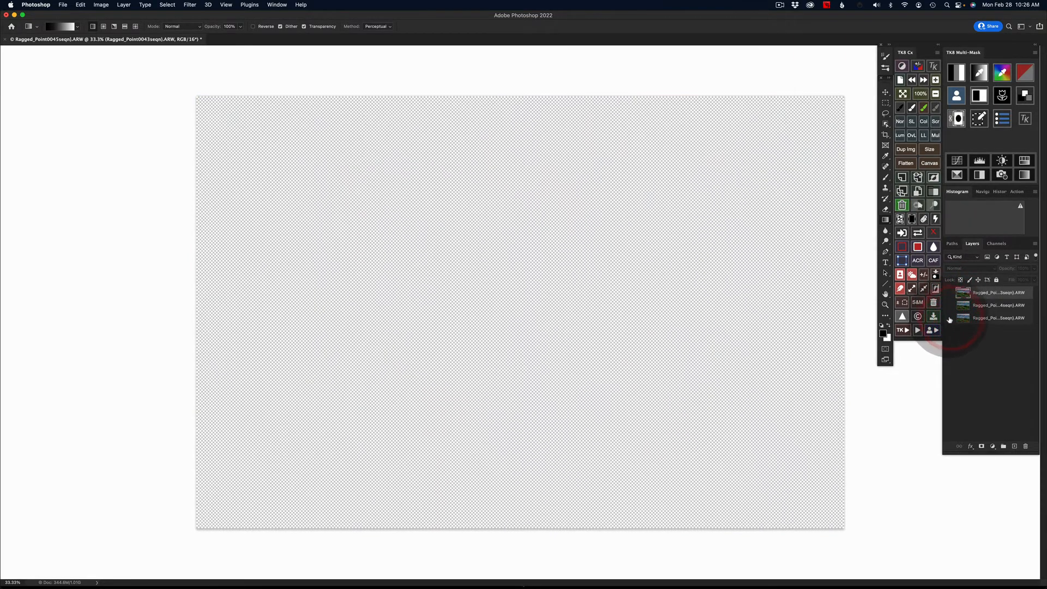
Step: Preview the long-exposure water layer alone, show all three again, and select all layers
{"action": "left_click", "coordinate": [949, 320]}
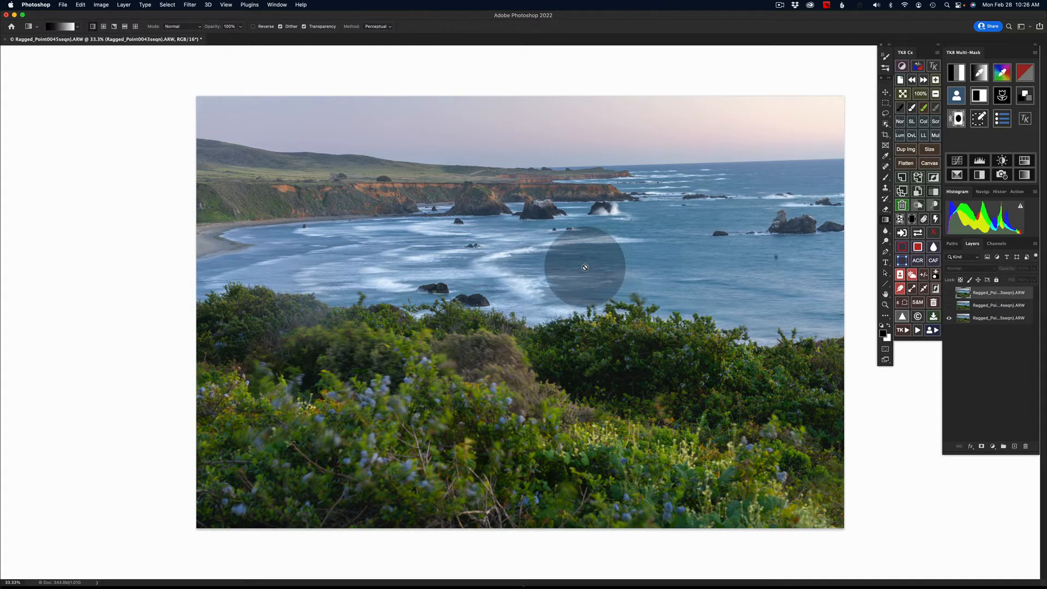
{"action": "mouse_move", "coordinate": [917, 330]}
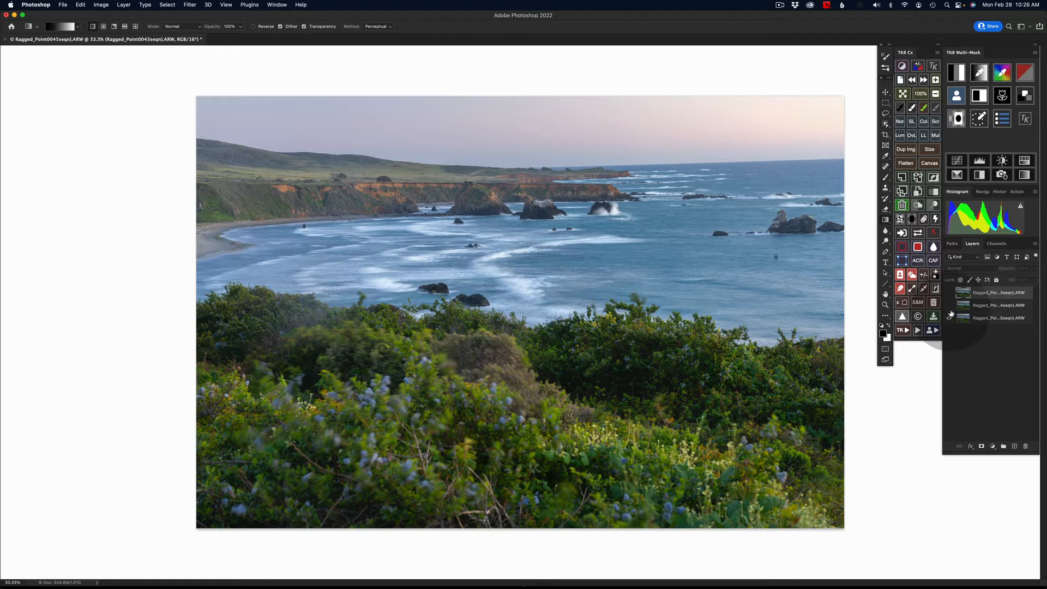
{"action": "left_click", "coordinate": [949, 317]}
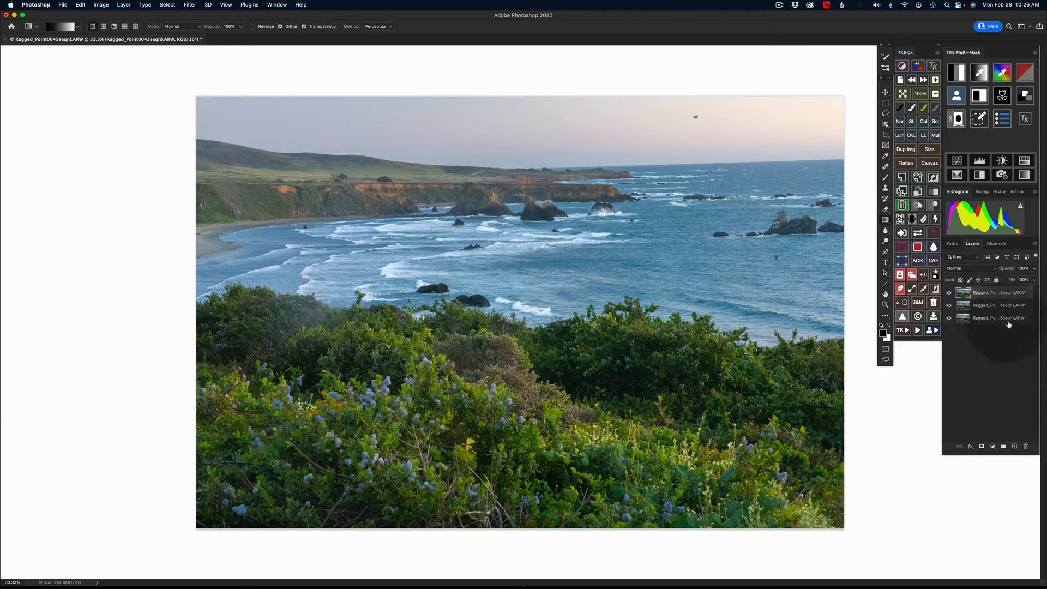
{"action": "left_click", "coordinate": [1010, 319]}
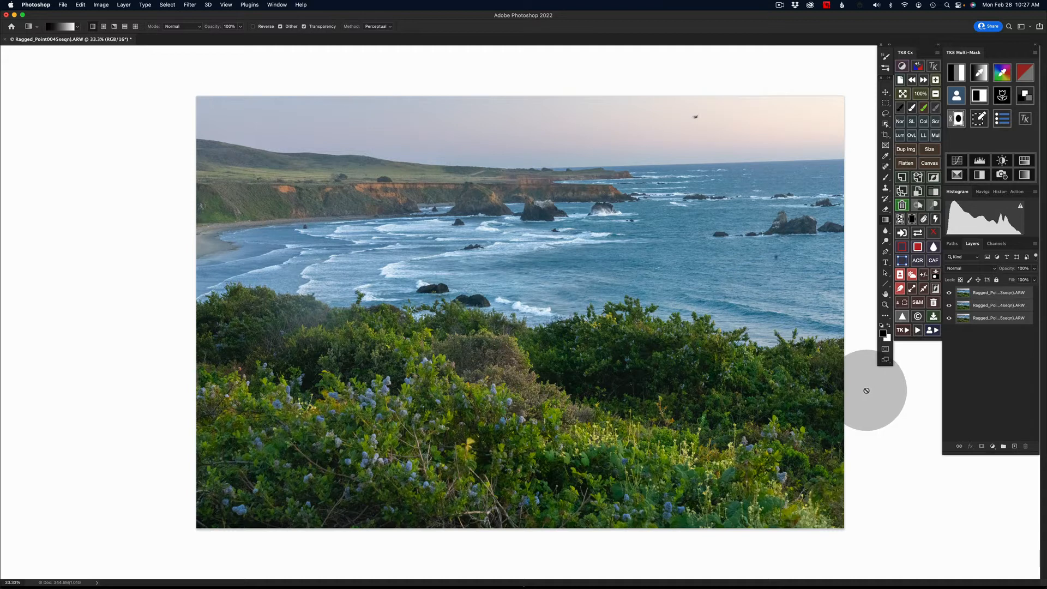
{"action": "mouse_move", "coordinate": [873, 387]}
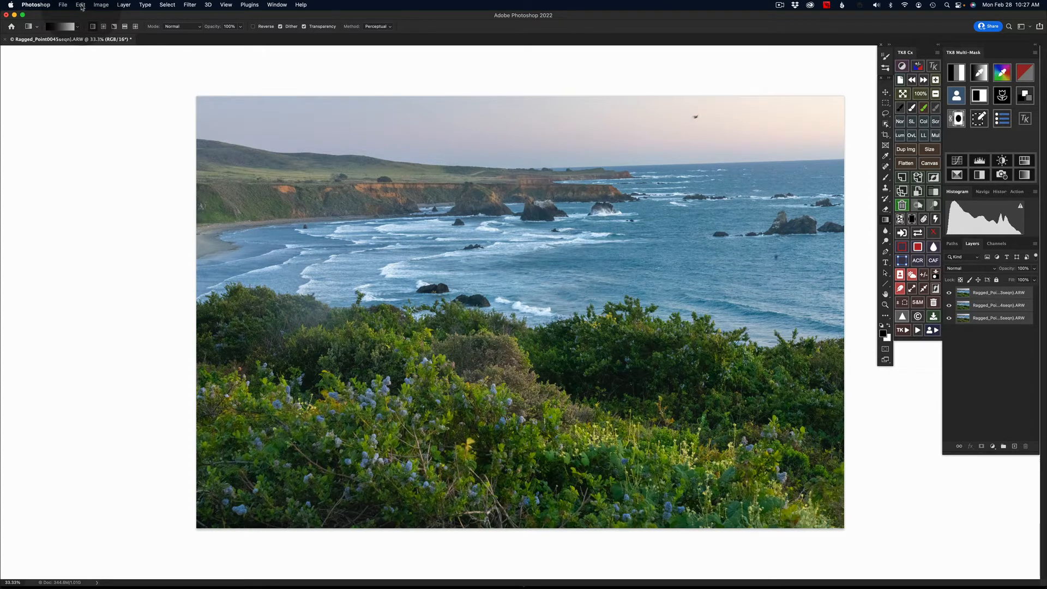
Step: Start auto-aligning the three selected exposure layers from the Edit menu
{"action": "left_click", "coordinate": [79, 5]}
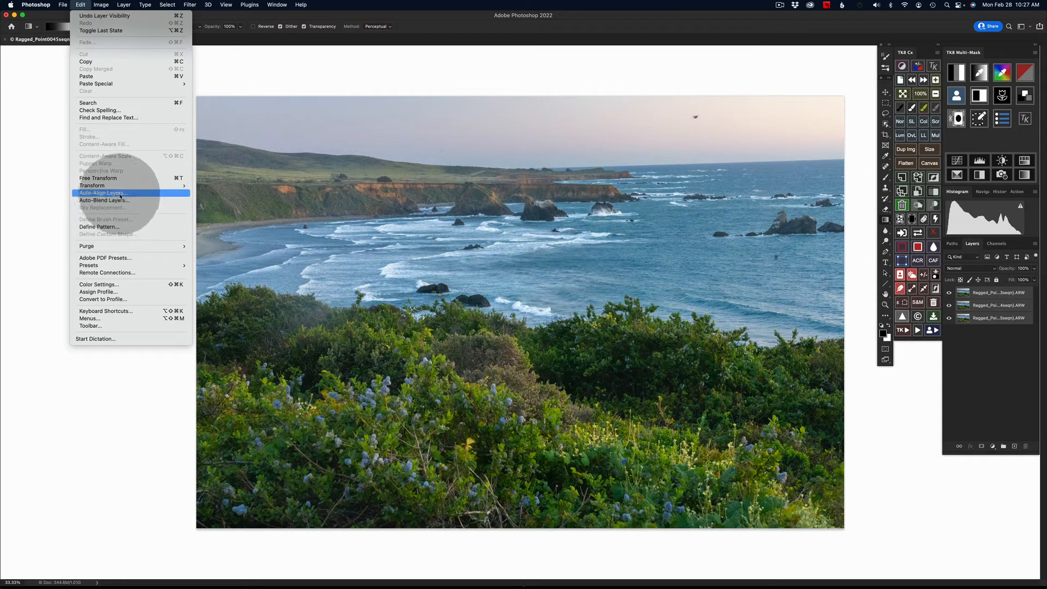
{"action": "mouse_move", "coordinate": [104, 201]}
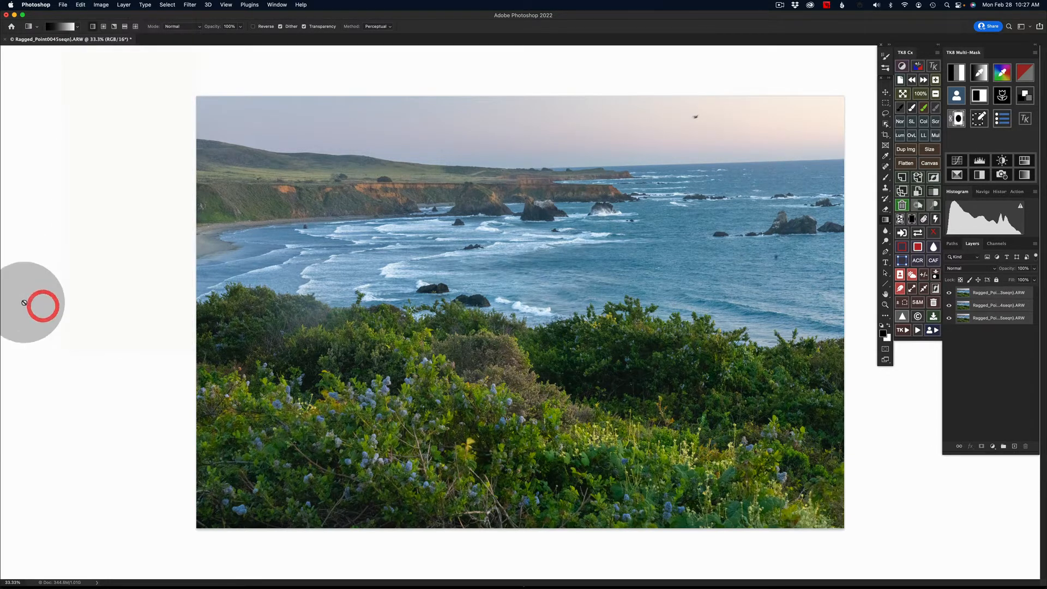
{"action": "mouse_move", "coordinate": [902, 332]}
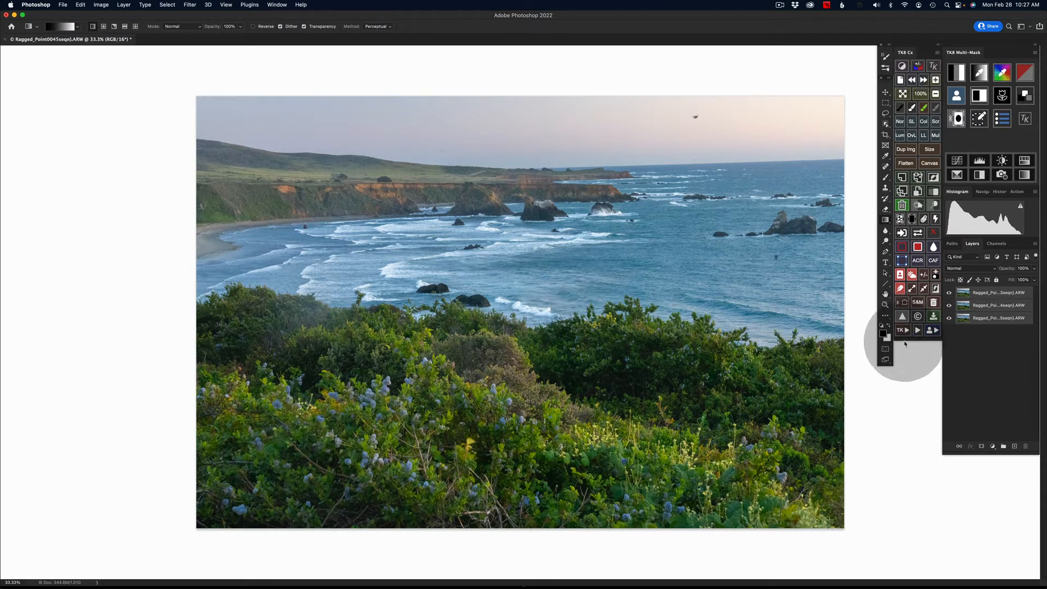
{"action": "left_click", "coordinate": [901, 332]}
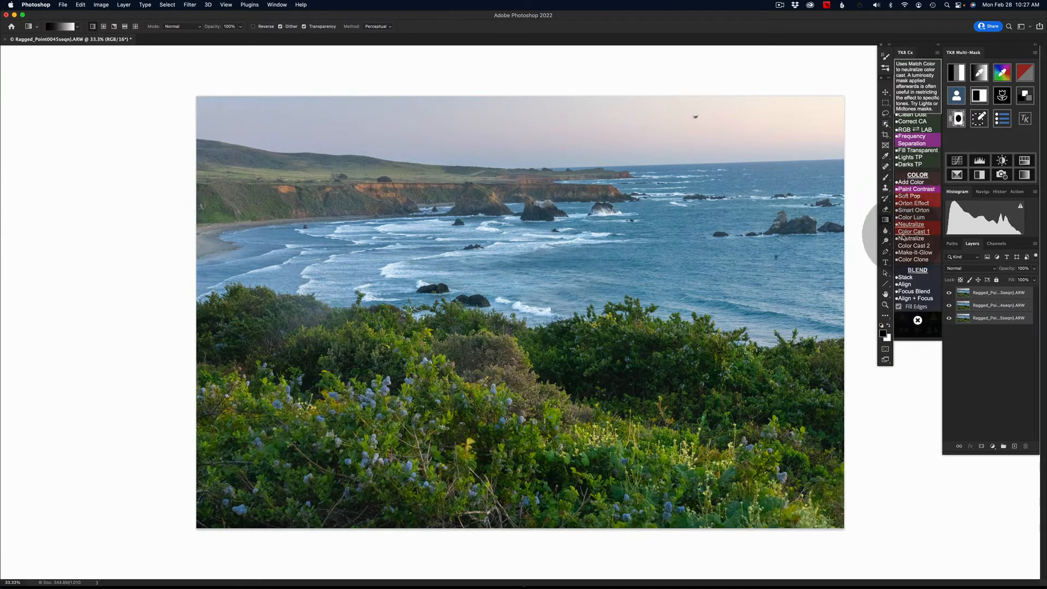
{"action": "mouse_move", "coordinate": [906, 308]}
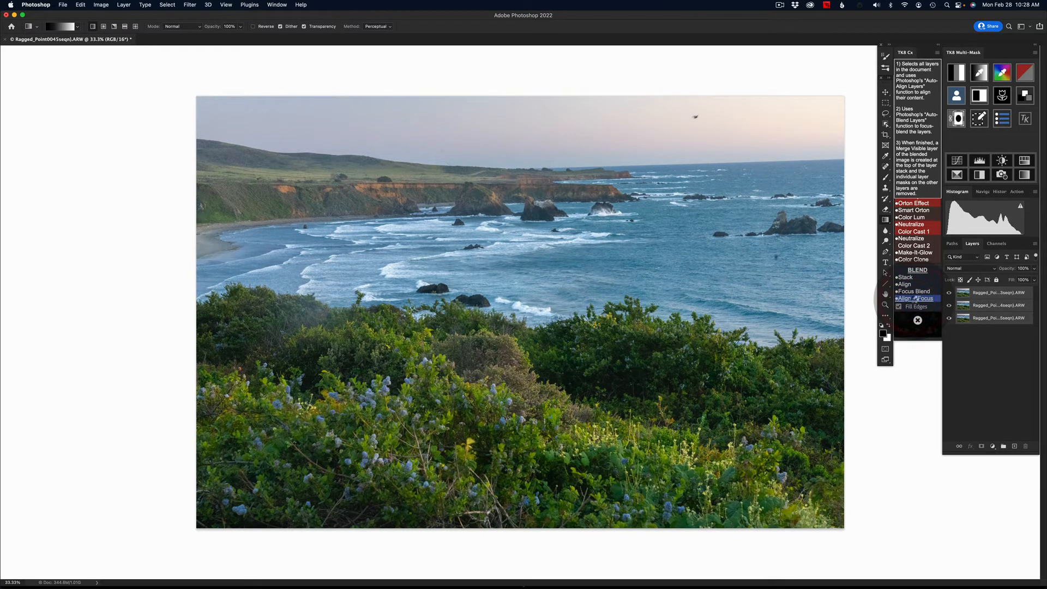
Step: Run the TK Align + Focus blend to merge the three Ragged Point exposures into a top layer
{"action": "left_click", "coordinate": [904, 284]}
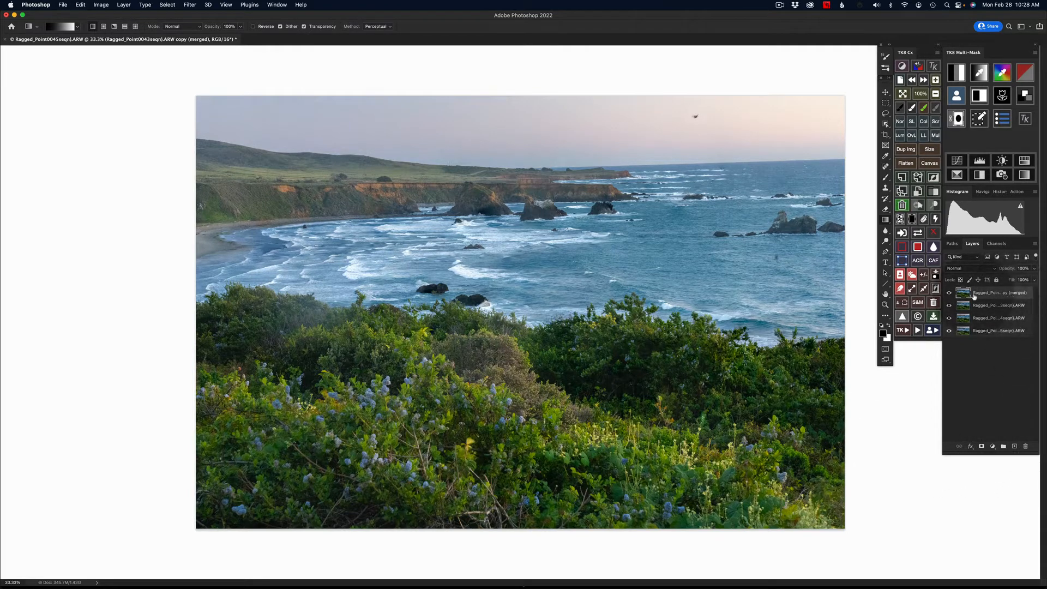
{"action": "left_click", "coordinate": [949, 294]}
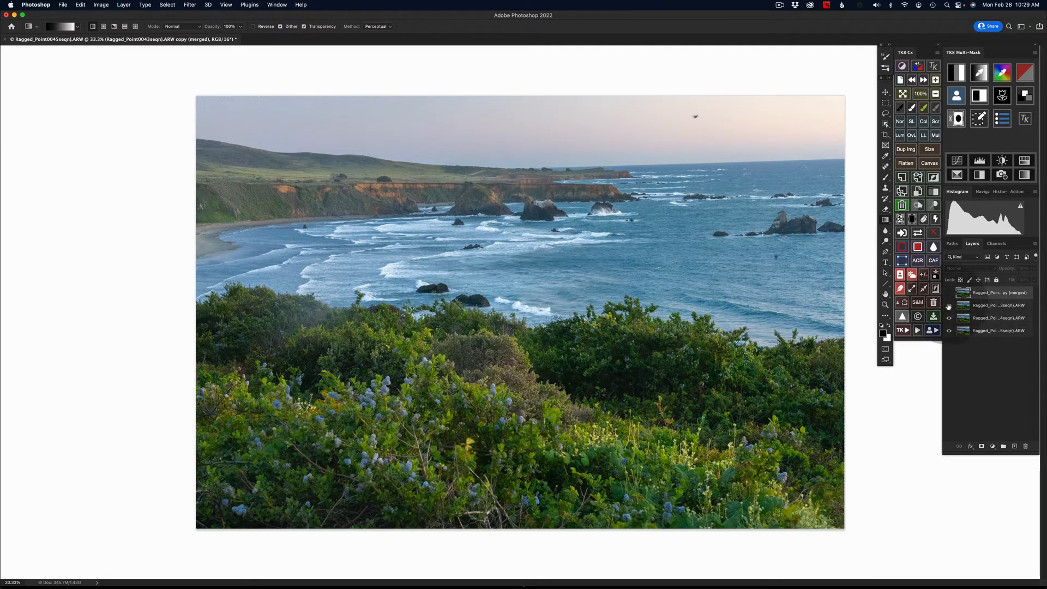
{"action": "left_click", "coordinate": [948, 306]}
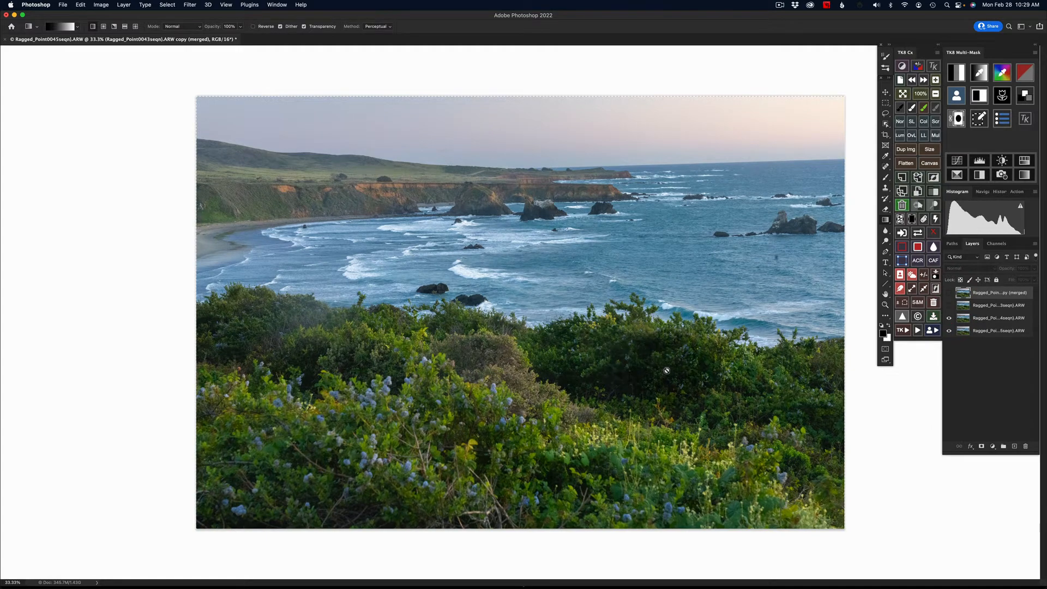
{"action": "left_click", "coordinate": [947, 318]}
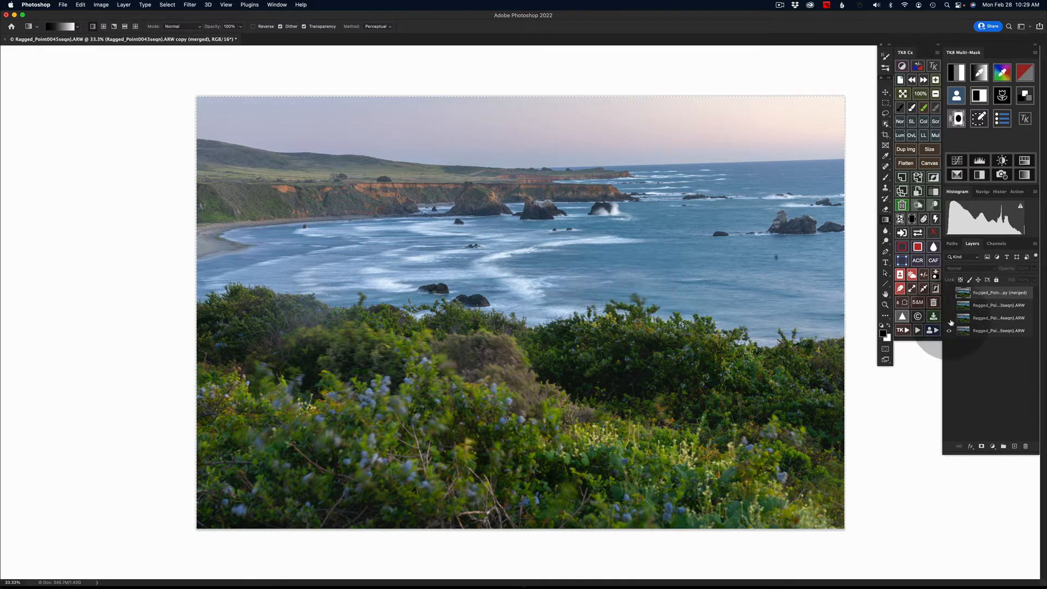
{"action": "left_click", "coordinate": [951, 323]}
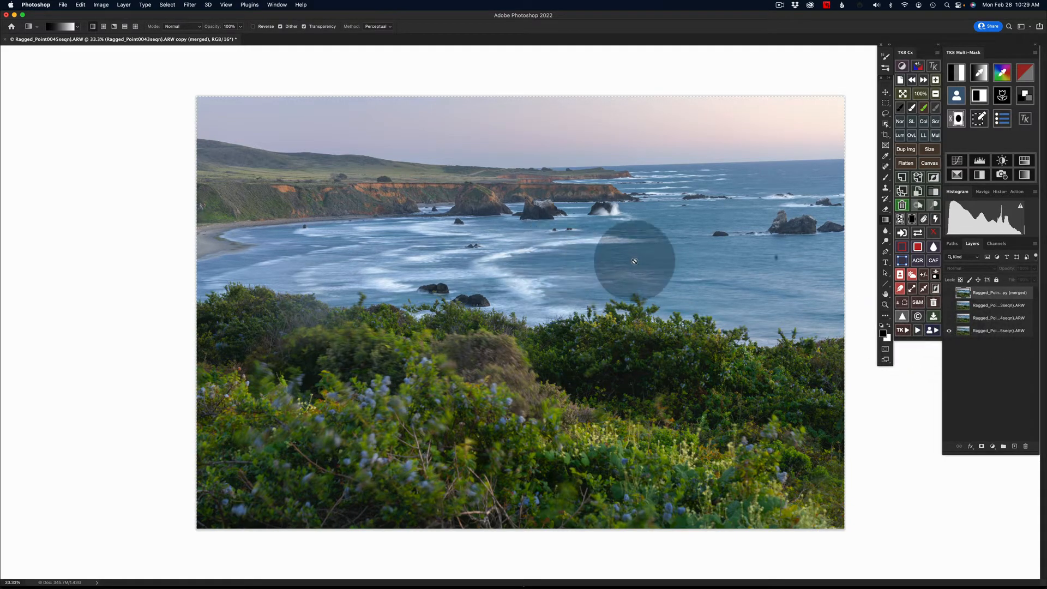
{"action": "mouse_move", "coordinate": [816, 316]}
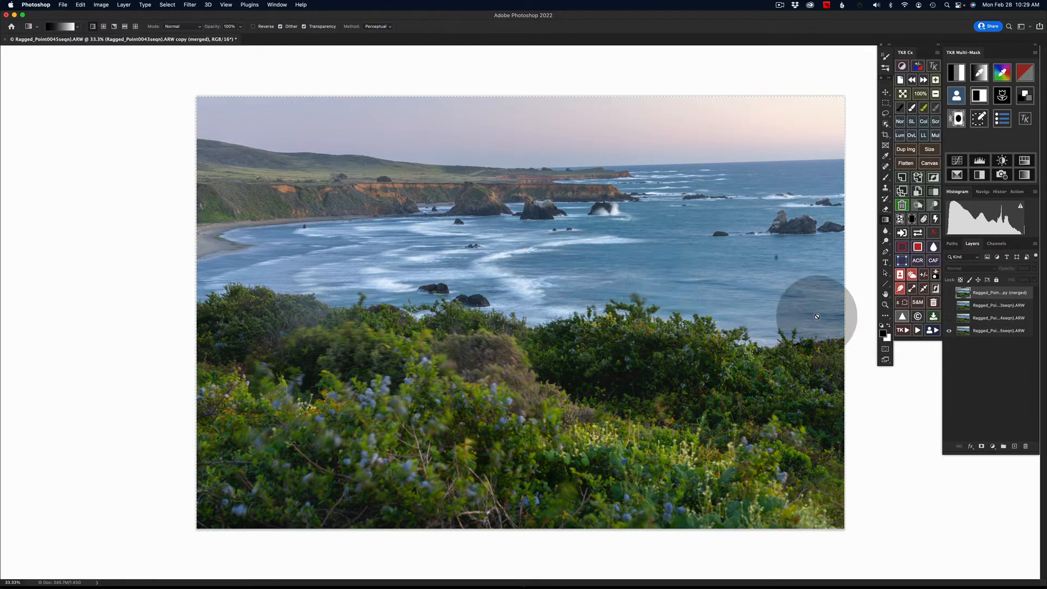
{"action": "left_click", "coordinate": [949, 292]}
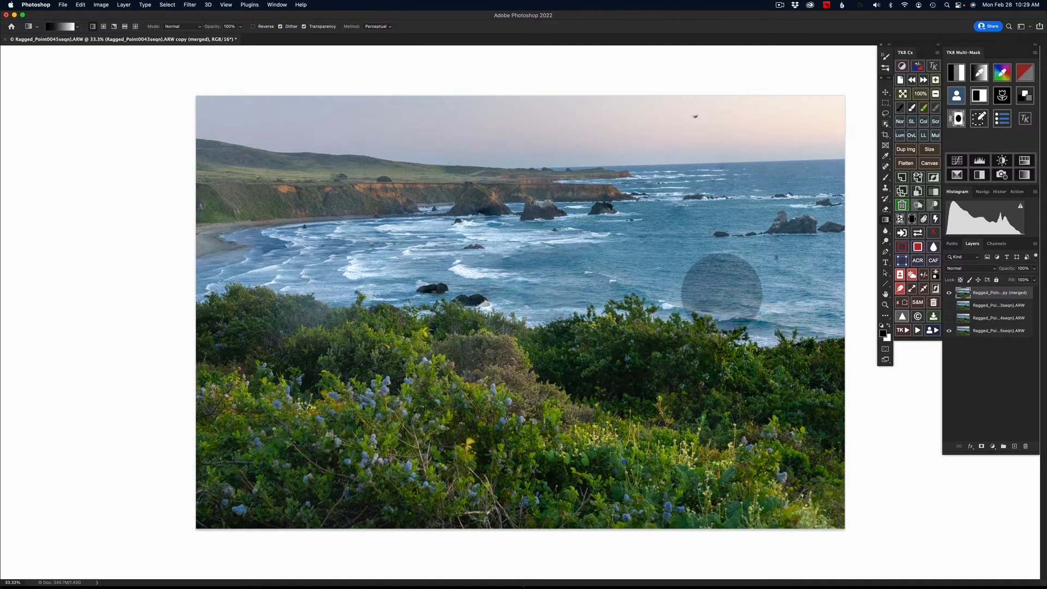
{"action": "left_click_drag", "start_coordinate": [720, 281], "coordinate": [501, 274]}
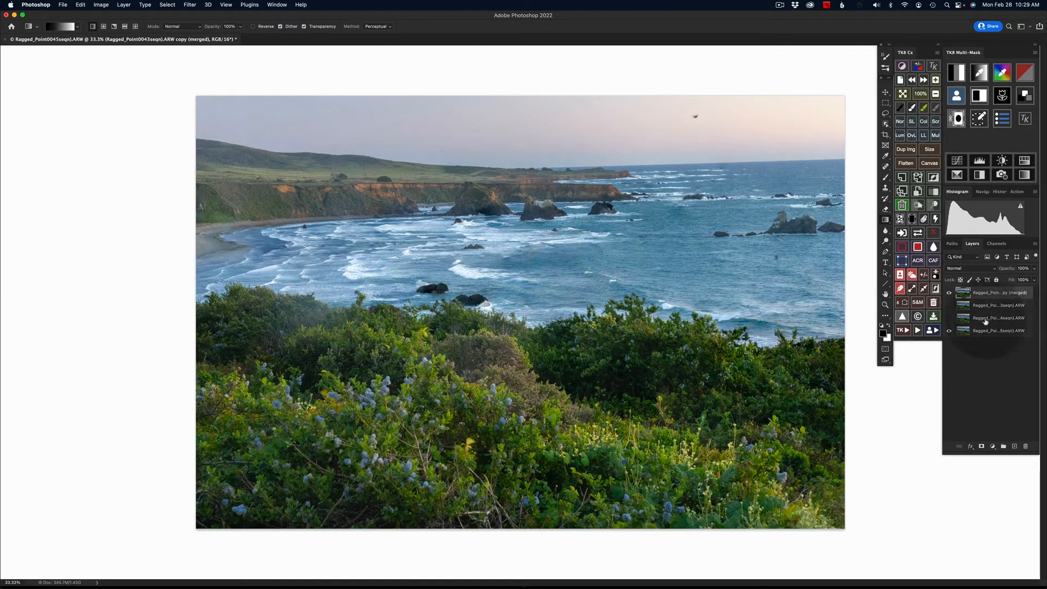
{"action": "left_click", "coordinate": [948, 319]}
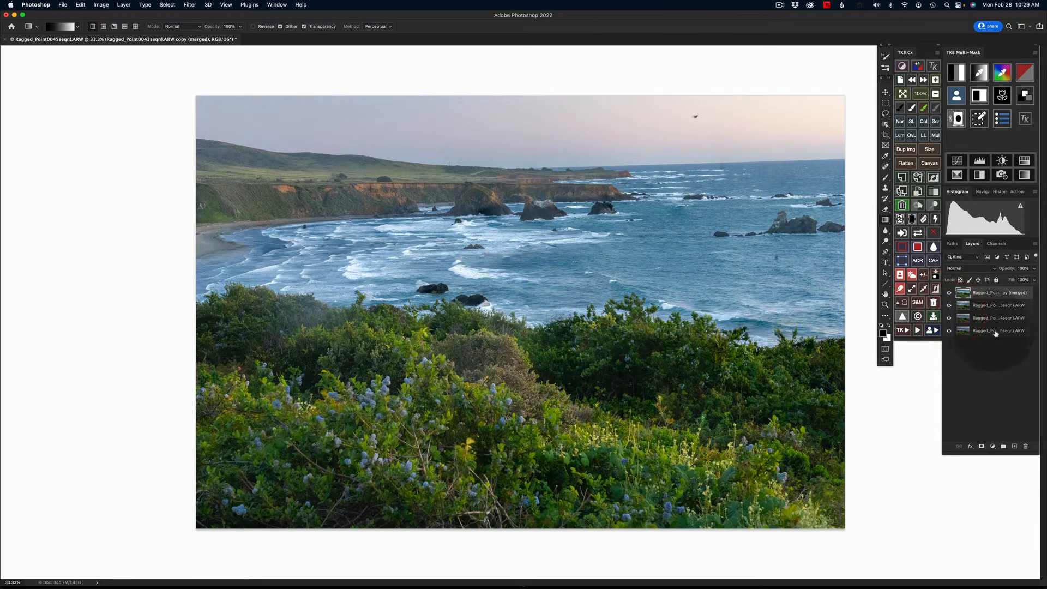
{"action": "left_click", "coordinate": [995, 330]}
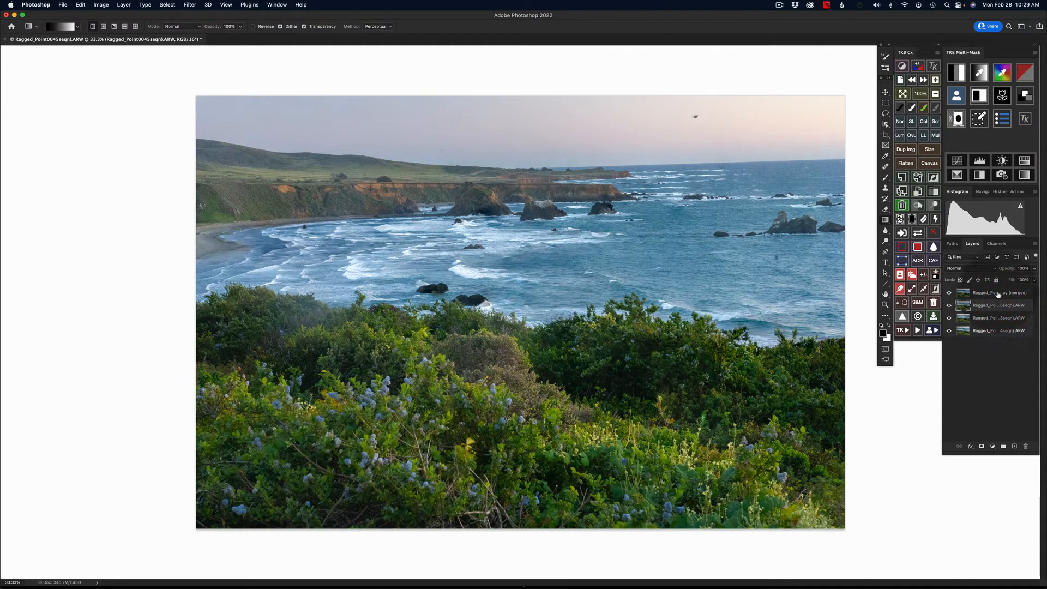
{"action": "mouse_move", "coordinate": [995, 292]}
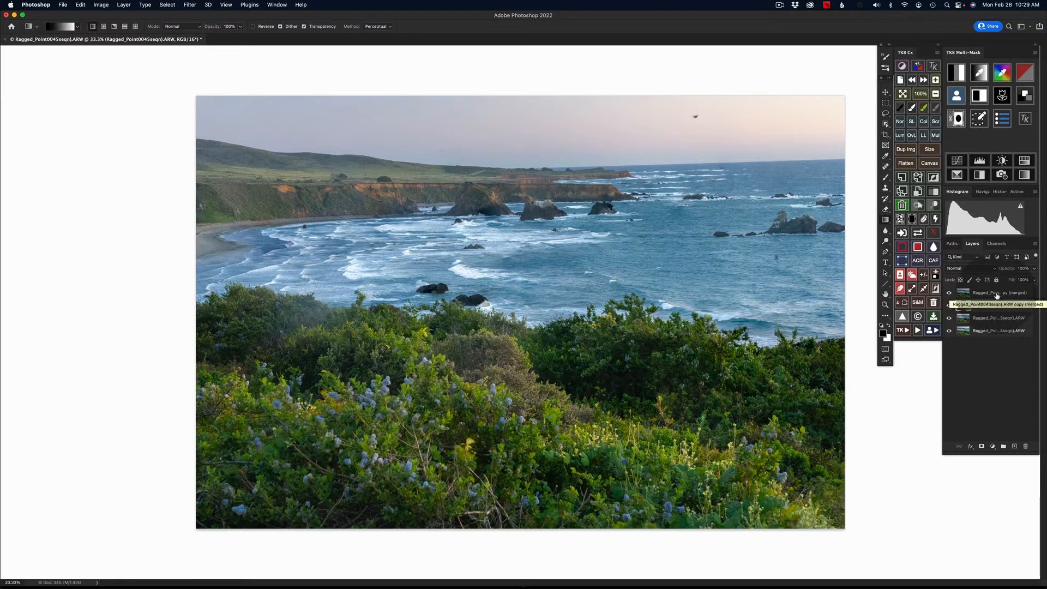
{"action": "left_click", "coordinate": [995, 306]}
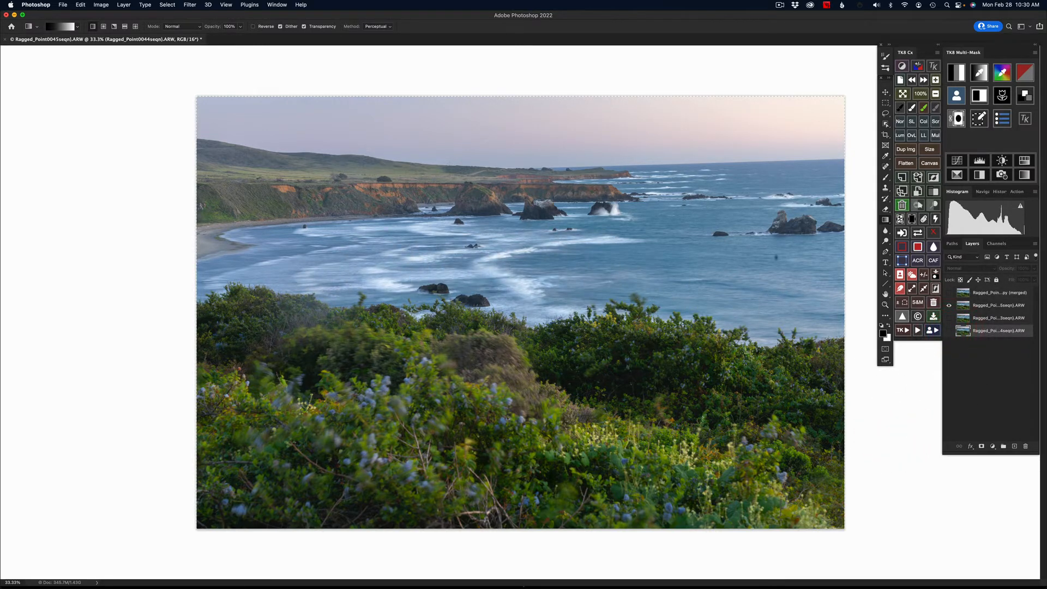
{"action": "mouse_move", "coordinate": [382, 255]}
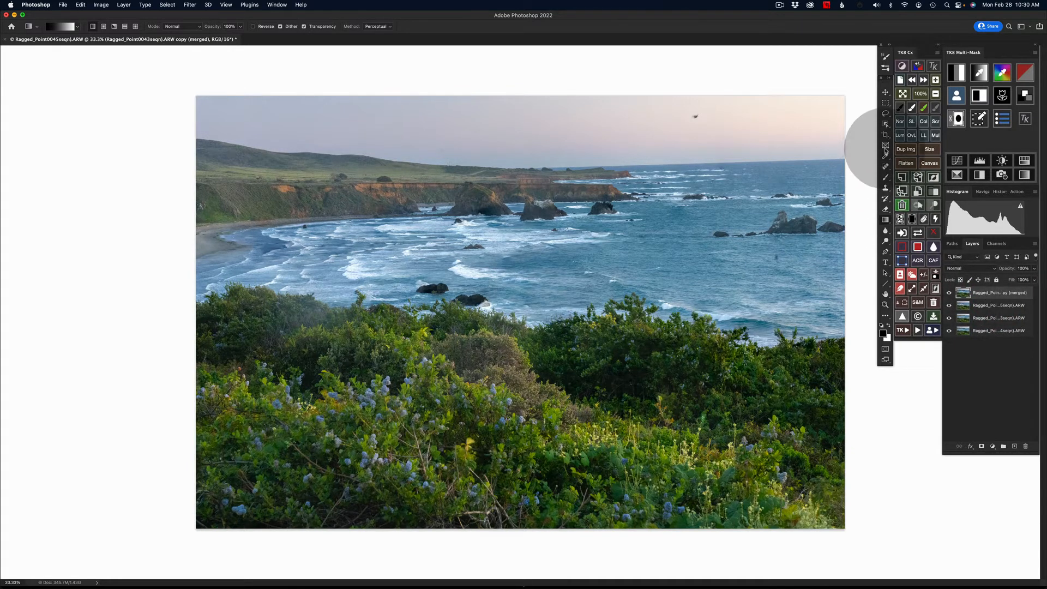
{"action": "mouse_move", "coordinate": [886, 126]}
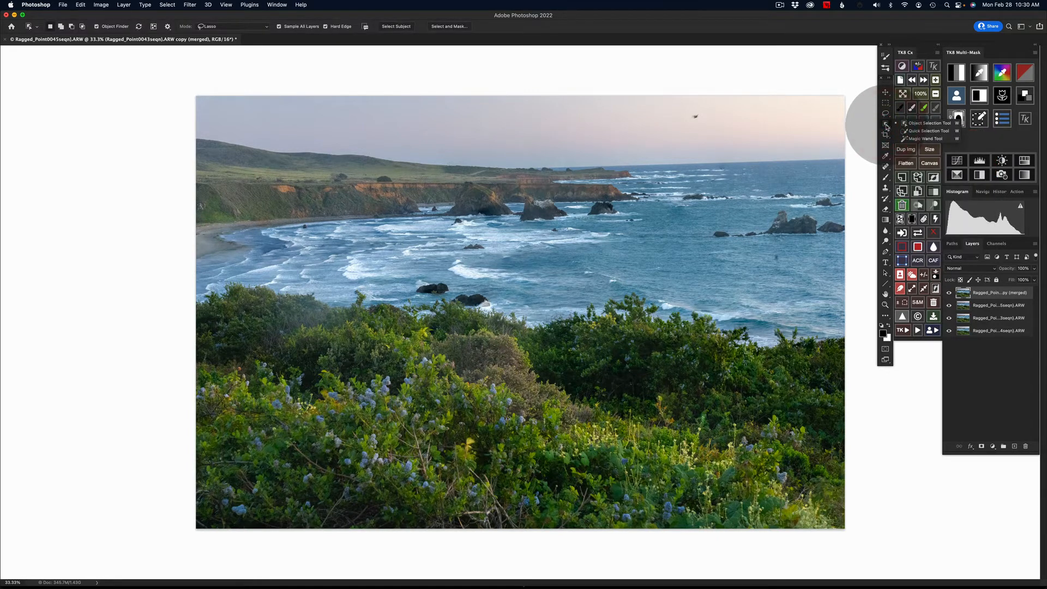
{"action": "mouse_move", "coordinate": [258, 60]}
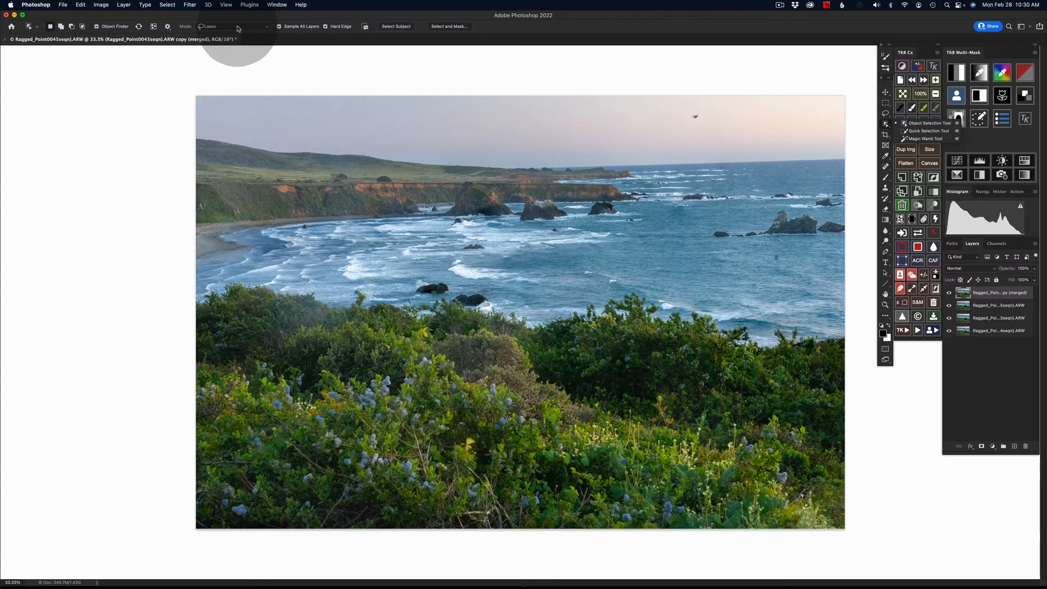
Step: Keep the Object Selection Tool's mode set to Lasso in the options bar
{"action": "left_click", "coordinate": [234, 26]}
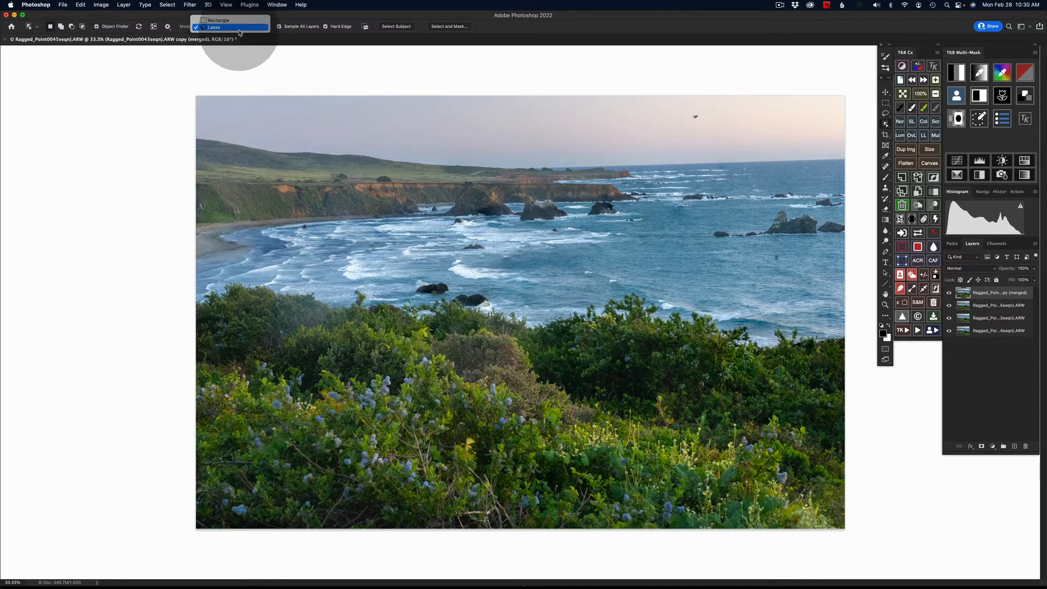
{"action": "left_click", "coordinate": [214, 27]}
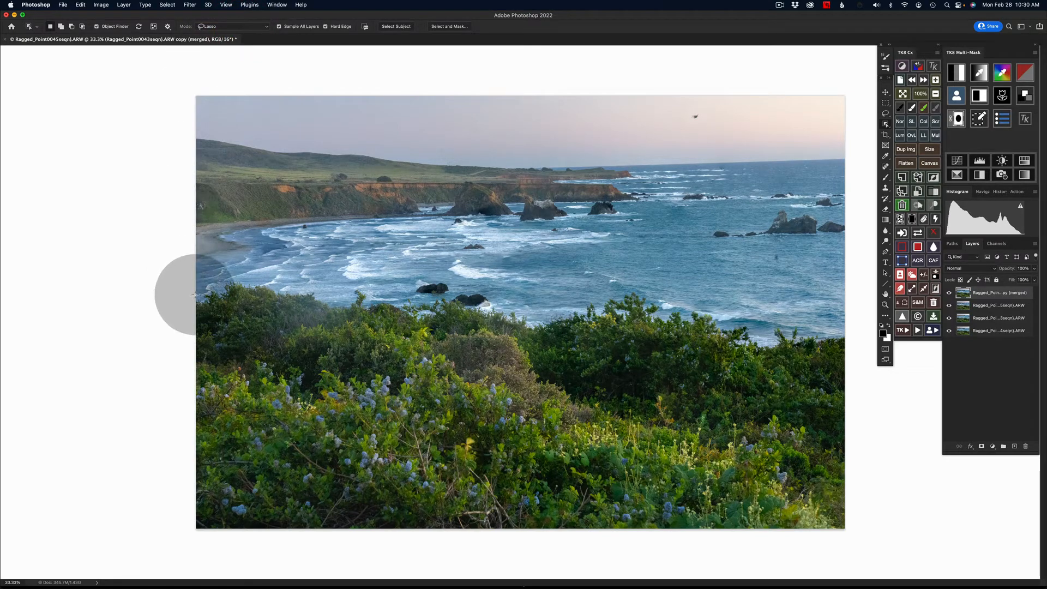
{"action": "mouse_move", "coordinate": [895, 133]}
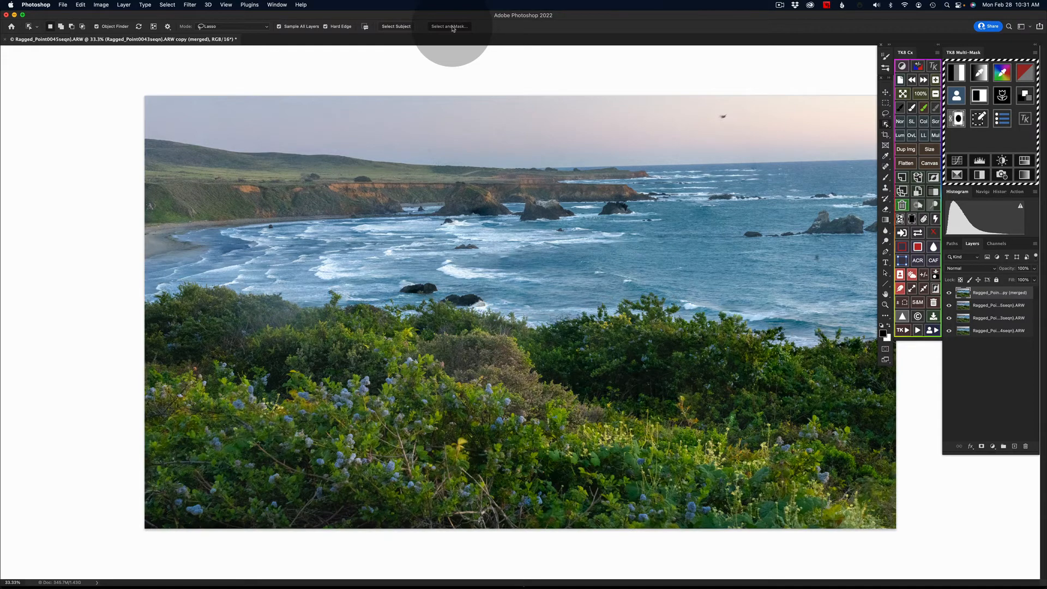
Step: Enter Select and Mask for the foliage selection and brush over the water without changing the mask
{"action": "left_click", "coordinate": [448, 26]}
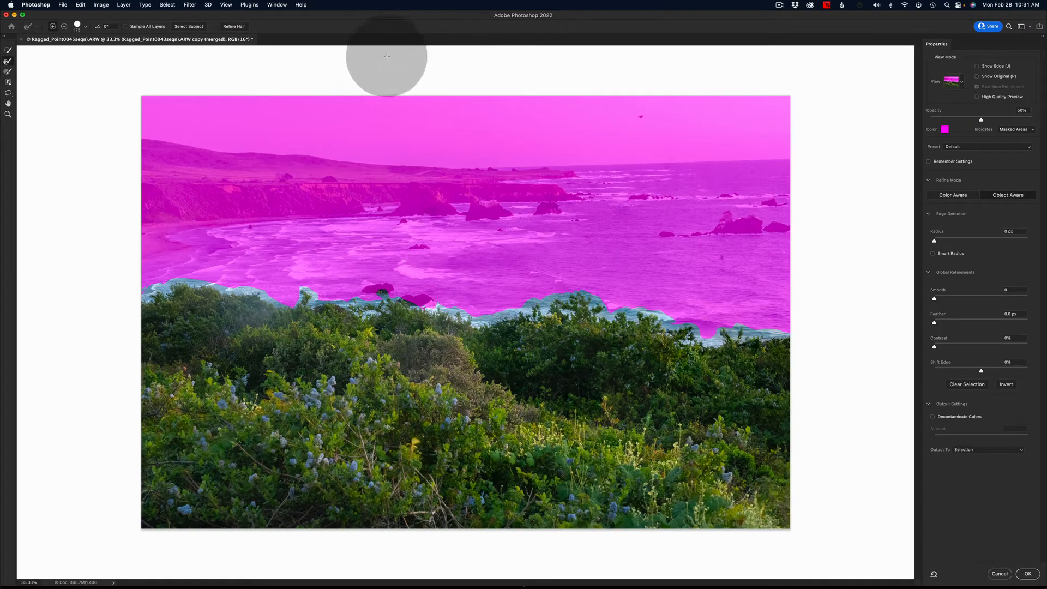
{"action": "mouse_move", "coordinate": [66, 320]}
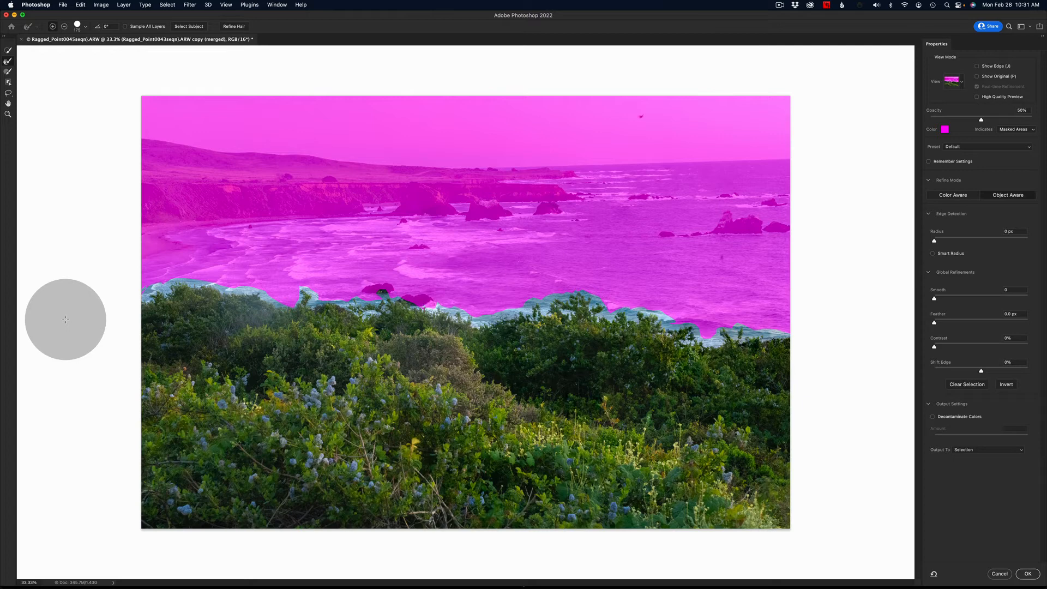
{"action": "mouse_move", "coordinate": [79, 295]}
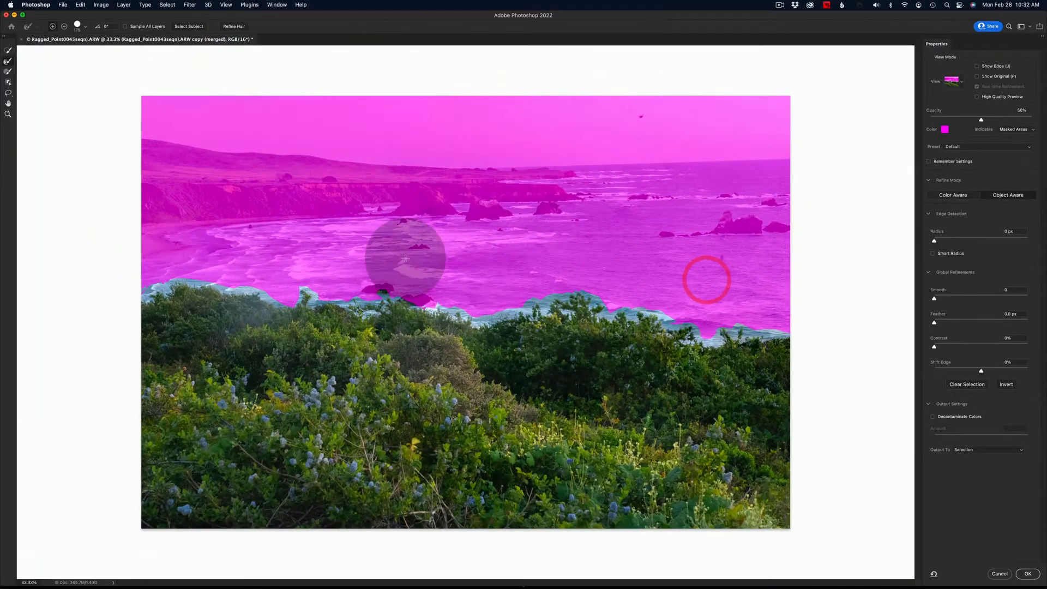
{"action": "left_click_drag", "start_coordinate": [403, 257], "coordinate": [621, 317]}
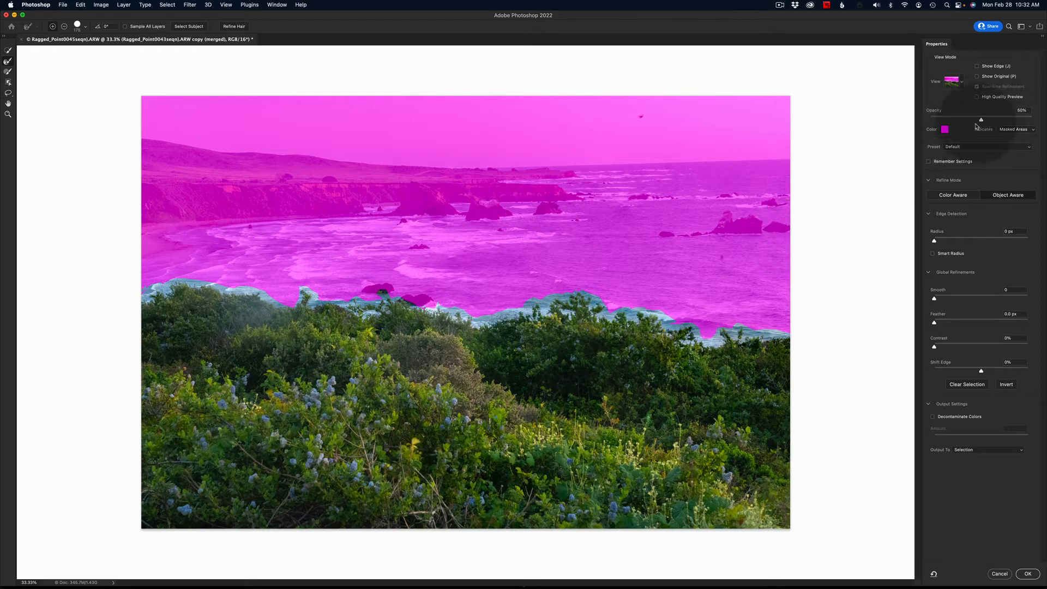
Step: Leave the magenta overlay colour unchanged and give the foliage selection a small Feather value
{"action": "left_click", "coordinate": [944, 129]}
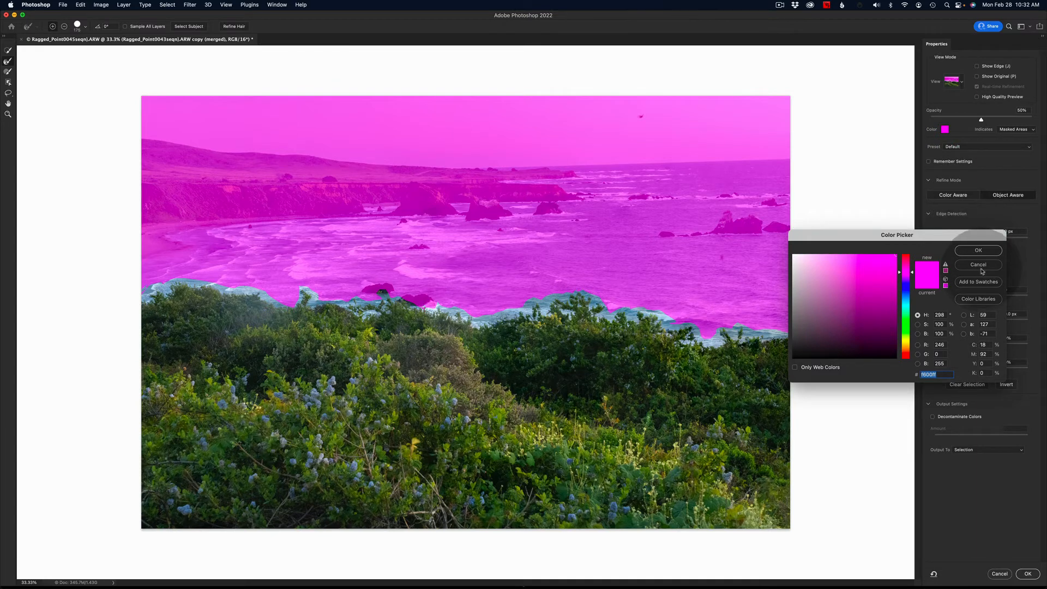
{"action": "left_click", "coordinate": [977, 250]}
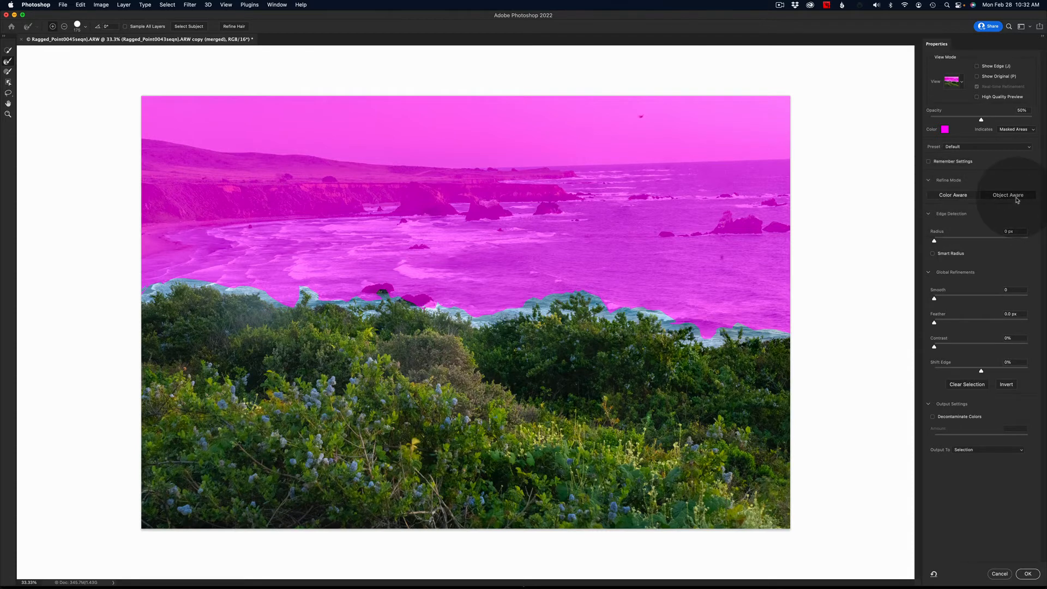
{"action": "mouse_move", "coordinate": [1008, 196]}
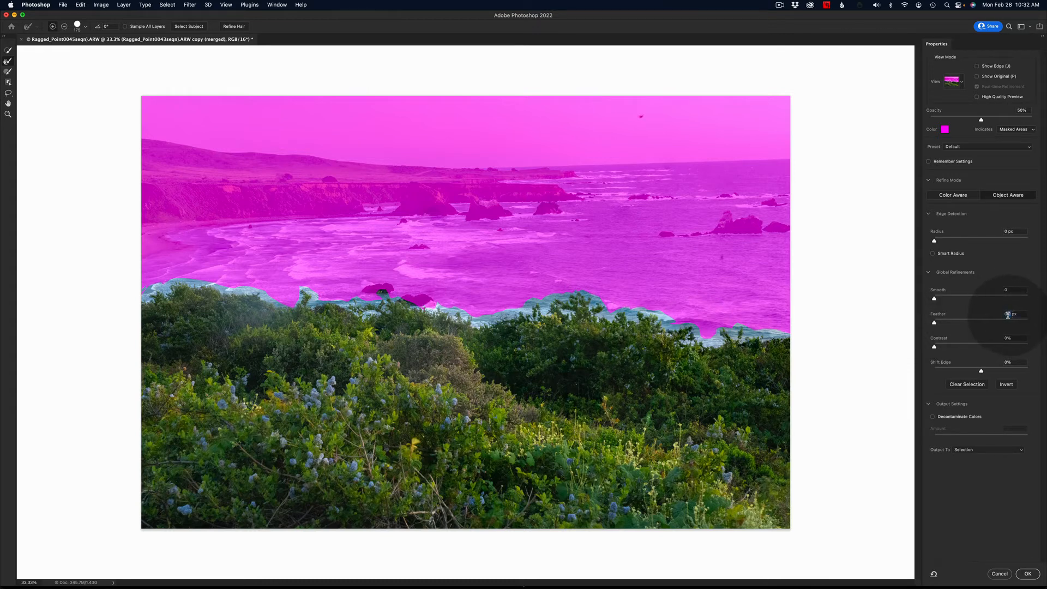
{"action": "left_click", "coordinate": [1013, 314]}
{"action": "type", "text": "0.5"}
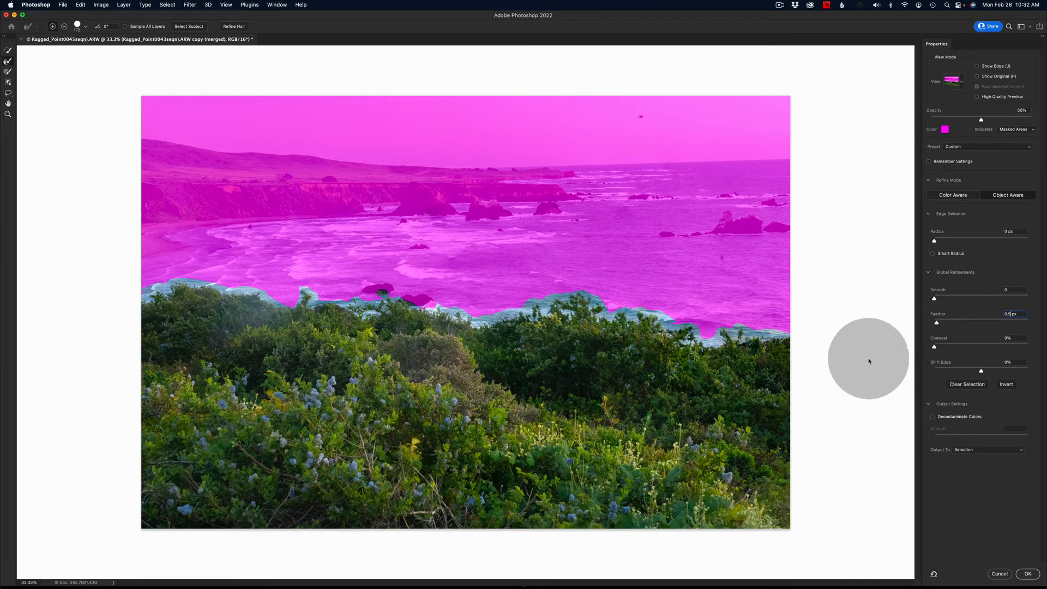
{"action": "mouse_move", "coordinate": [865, 361]}
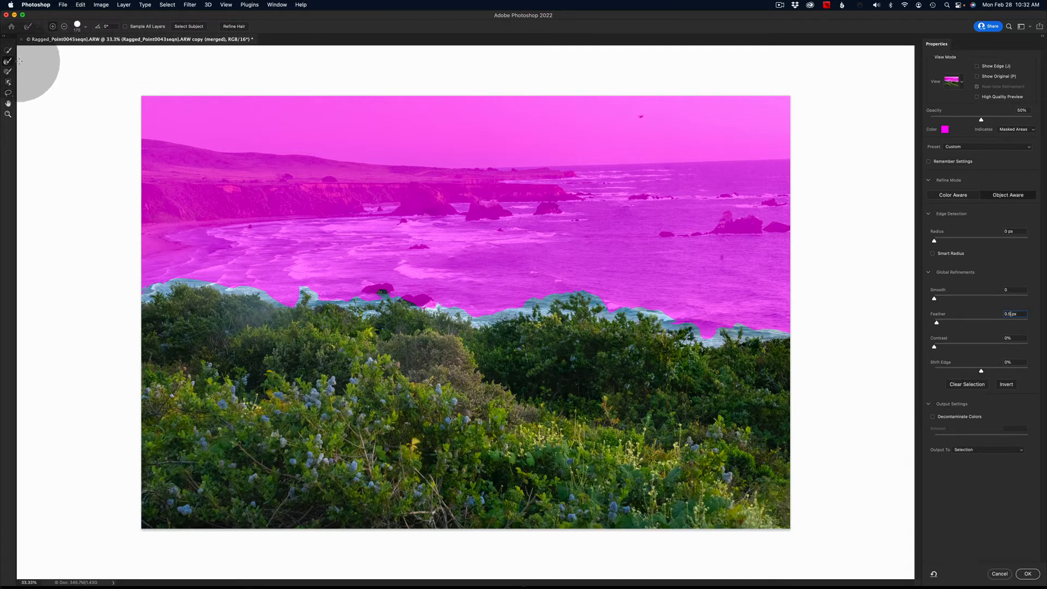
{"action": "mouse_move", "coordinate": [9, 82]}
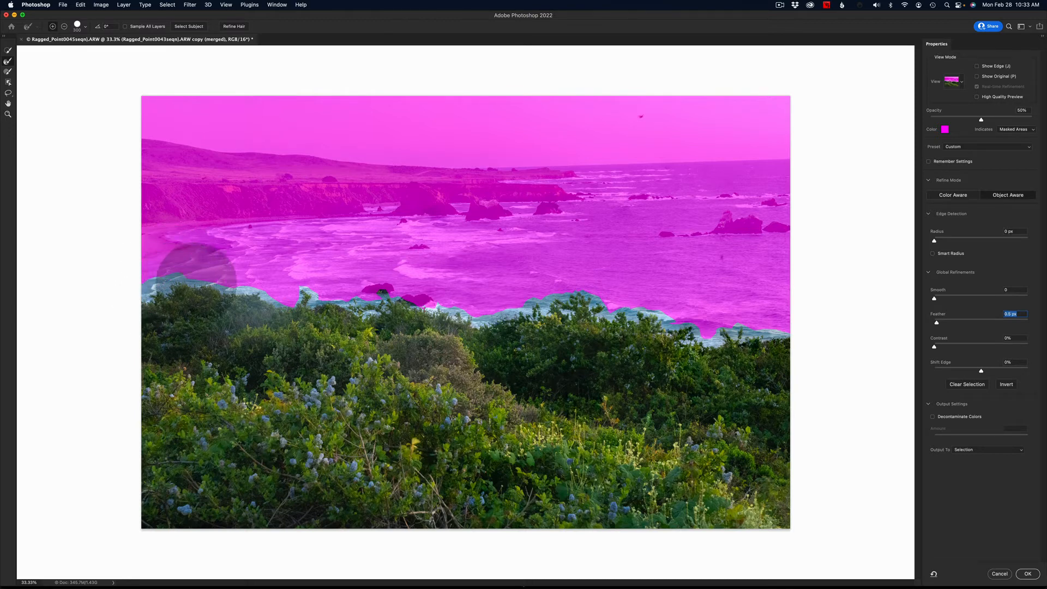
Step: Refine the edge along the left shoreline, central rocks and bushes with the Refine Edge Brush
{"action": "left_click_drag", "start_coordinate": [194, 260], "coordinate": [267, 287]}
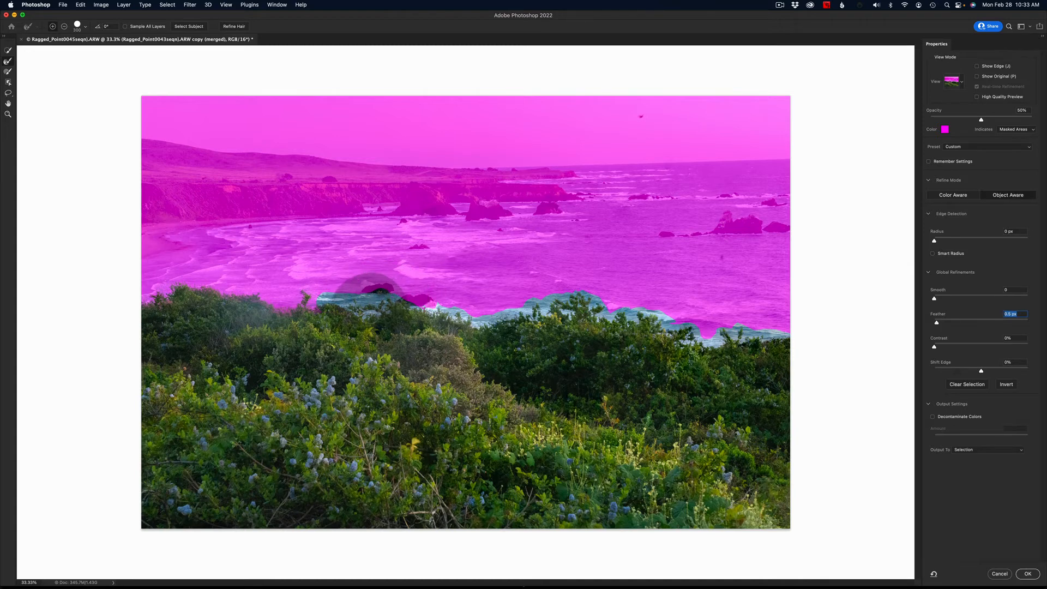
{"action": "left_click_drag", "start_coordinate": [380, 290], "coordinate": [280, 305]}
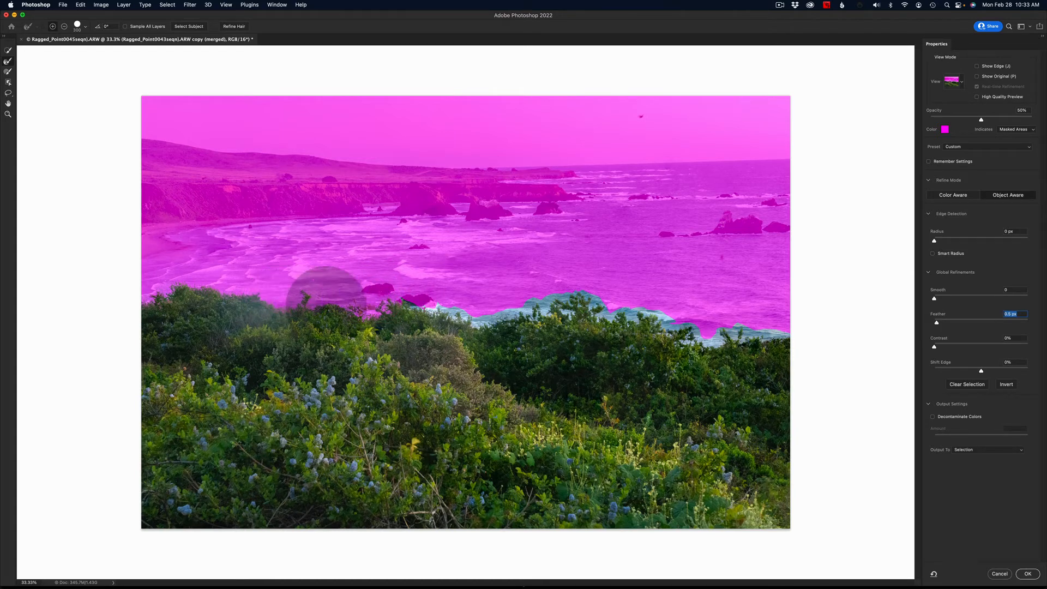
{"action": "left_click_drag", "start_coordinate": [327, 293], "coordinate": [373, 293]}
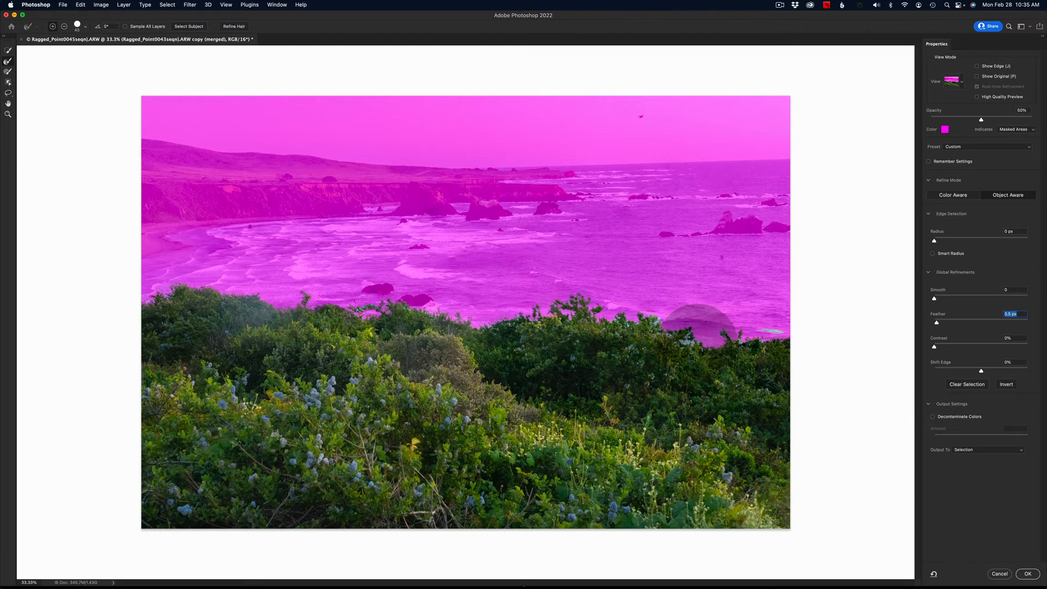
{"action": "mouse_move", "coordinate": [752, 327]}
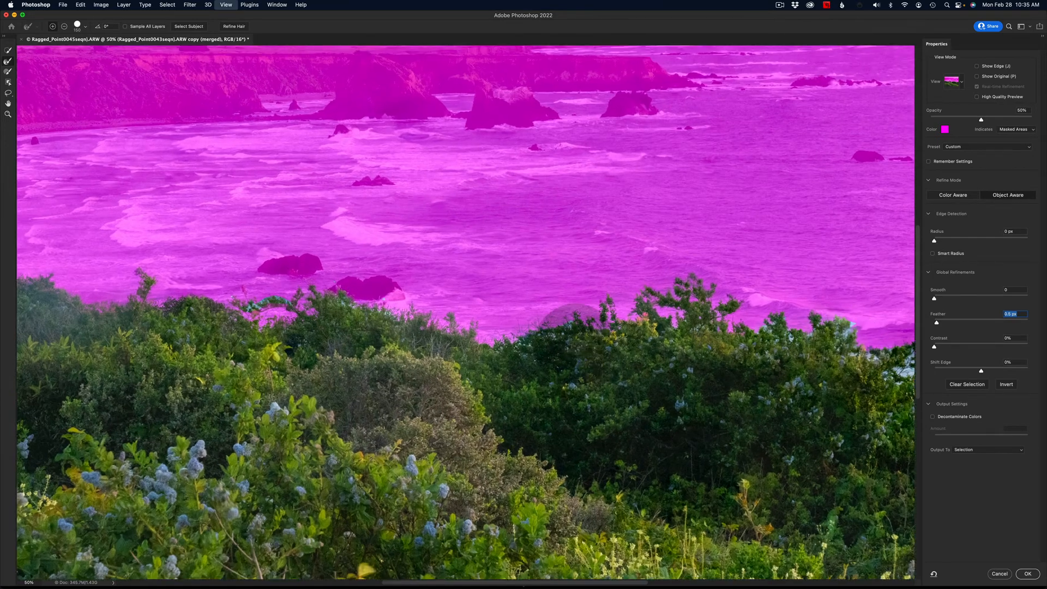
{"action": "left_click_drag", "start_coordinate": [674, 361], "coordinate": [742, 383]}
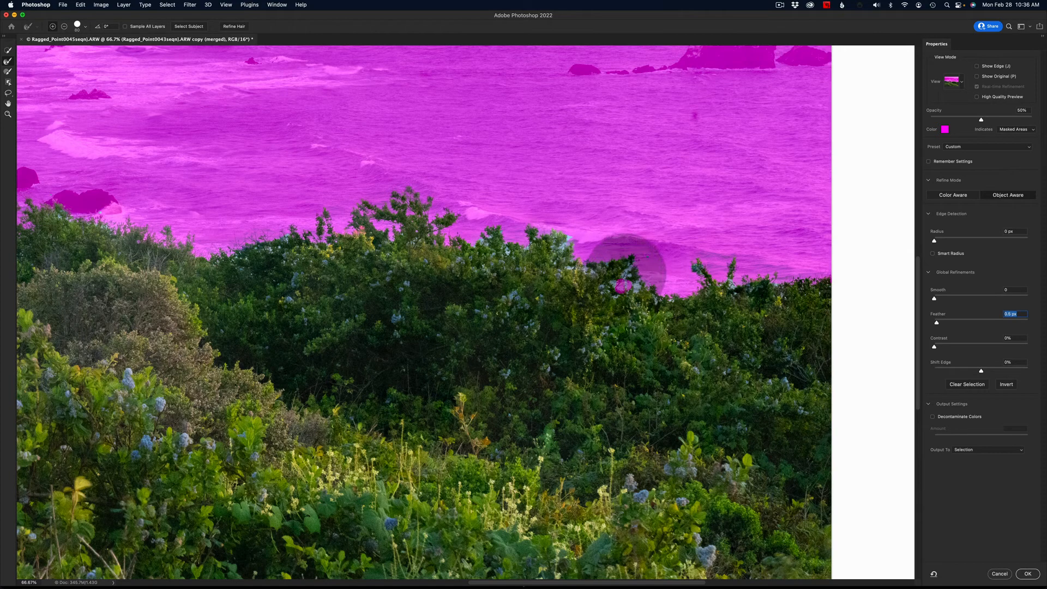
Step: Tidy the spots where the bushes meet the water and pan to check the left bushline
{"action": "left_click", "coordinate": [624, 270]}
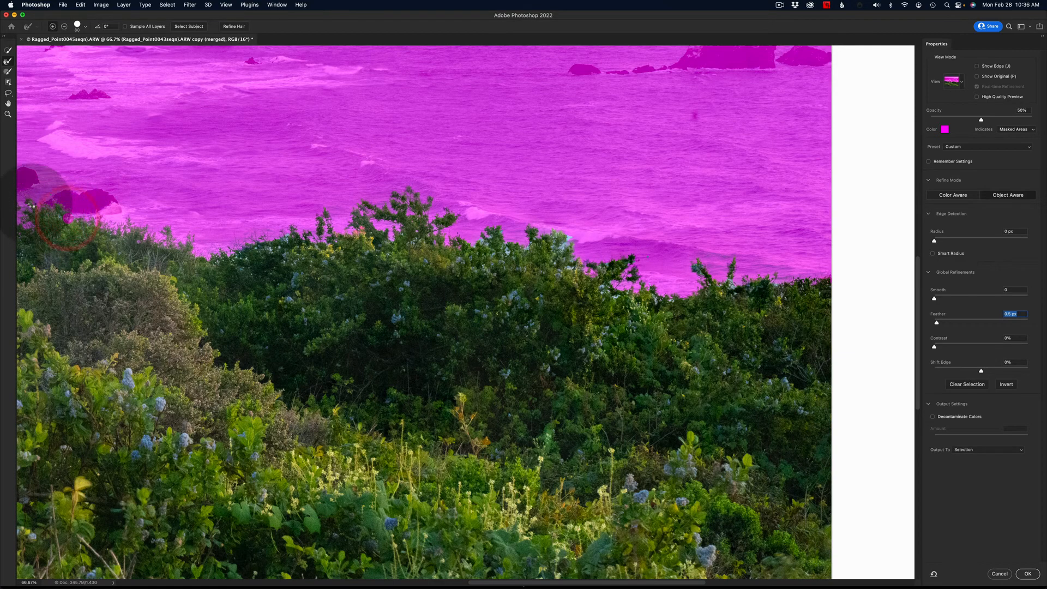
{"action": "mouse_move", "coordinate": [8, 103]}
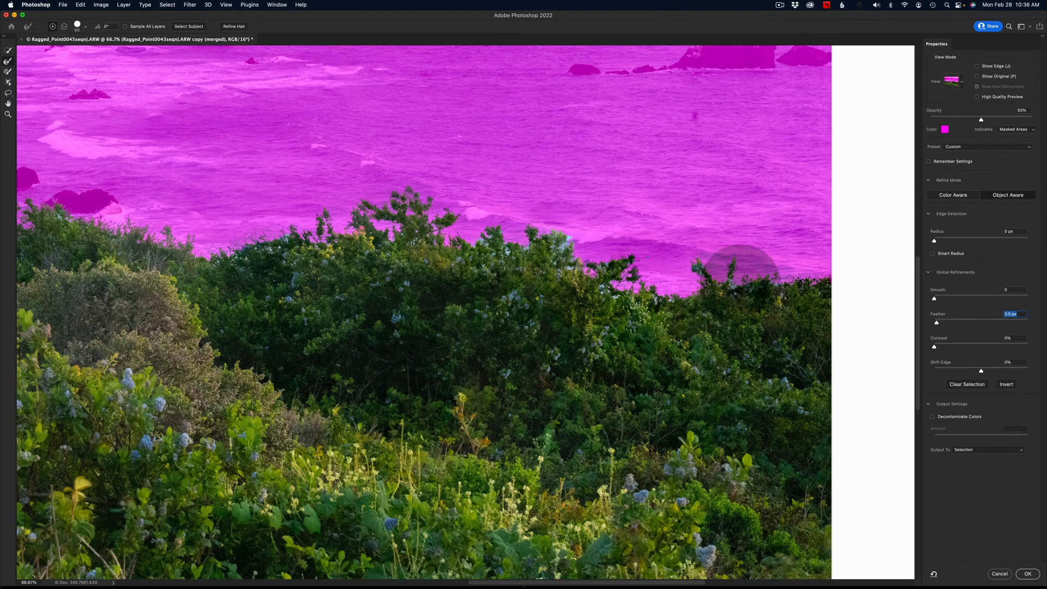
{"action": "left_click", "coordinate": [734, 277]}
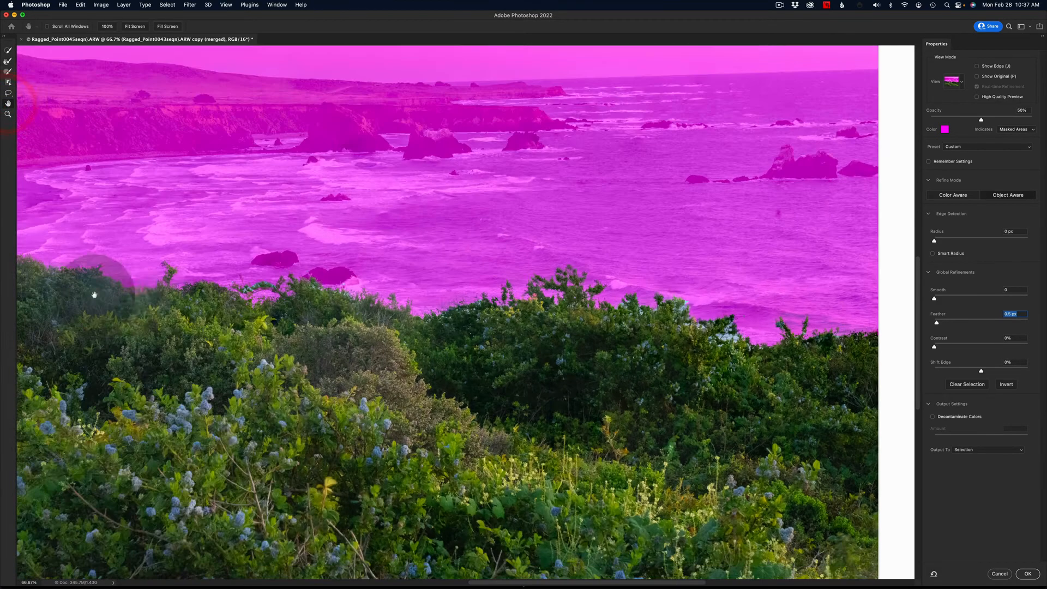
{"action": "left_click_drag", "start_coordinate": [95, 294], "coordinate": [198, 304]}
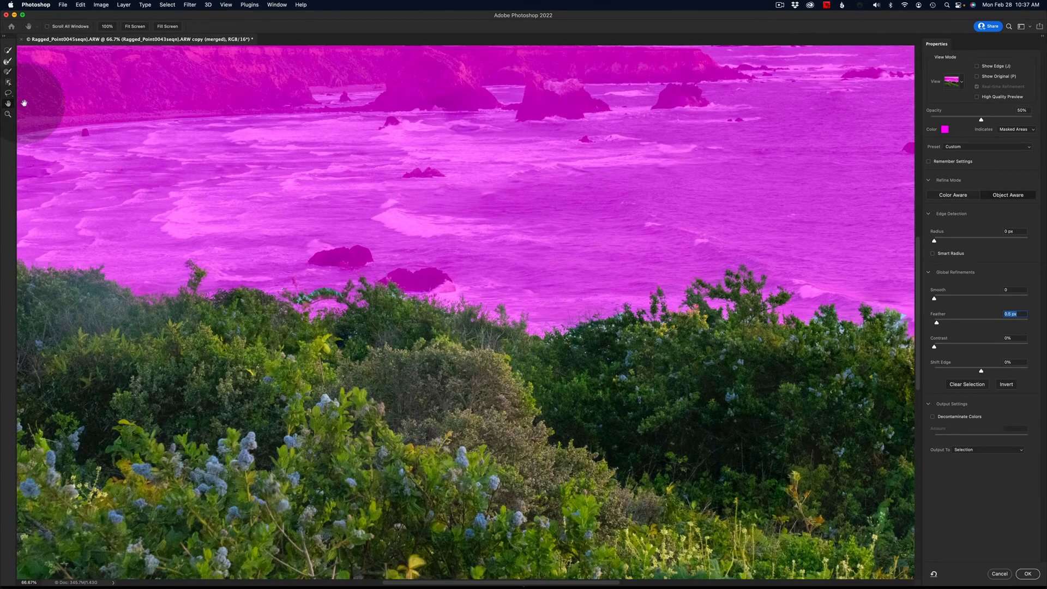
{"action": "left_click", "coordinate": [8, 61]}
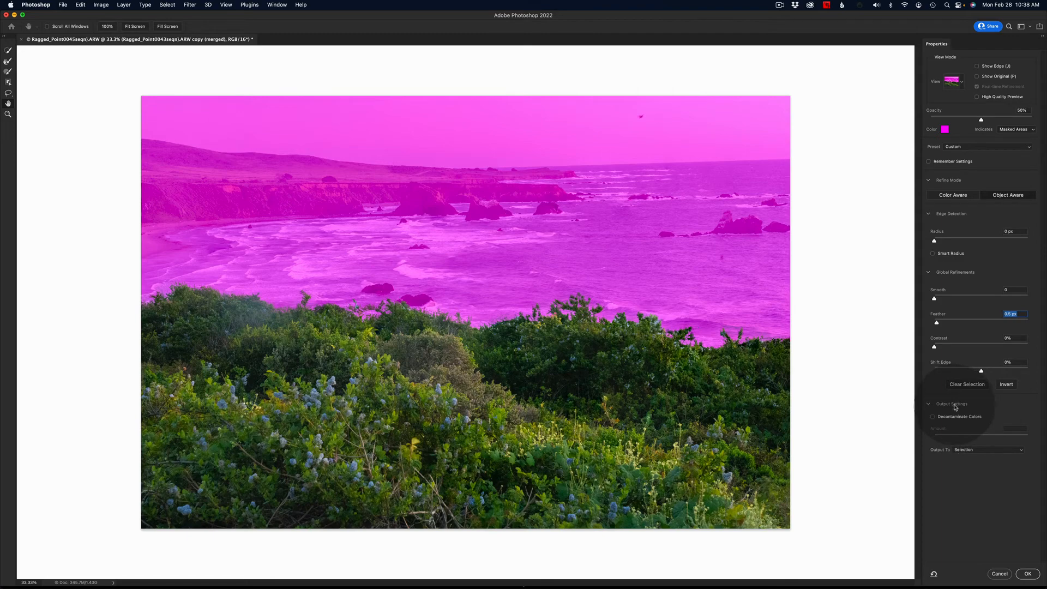
Step: Set Output To Layer Mask and apply the refined selection to the merged layer
{"action": "left_click", "coordinate": [932, 407]}
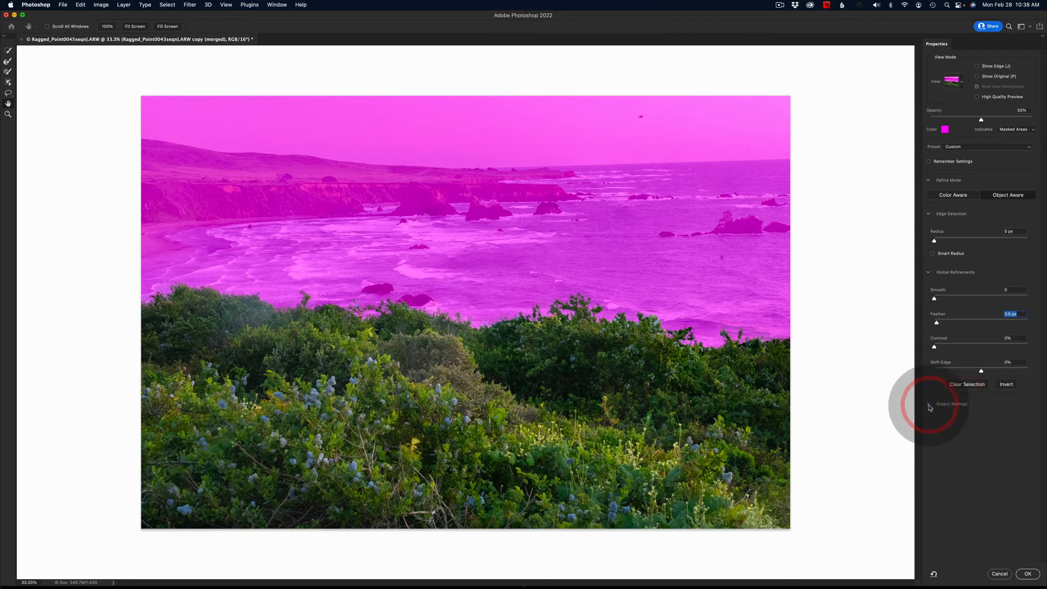
{"action": "left_click", "coordinate": [930, 407]}
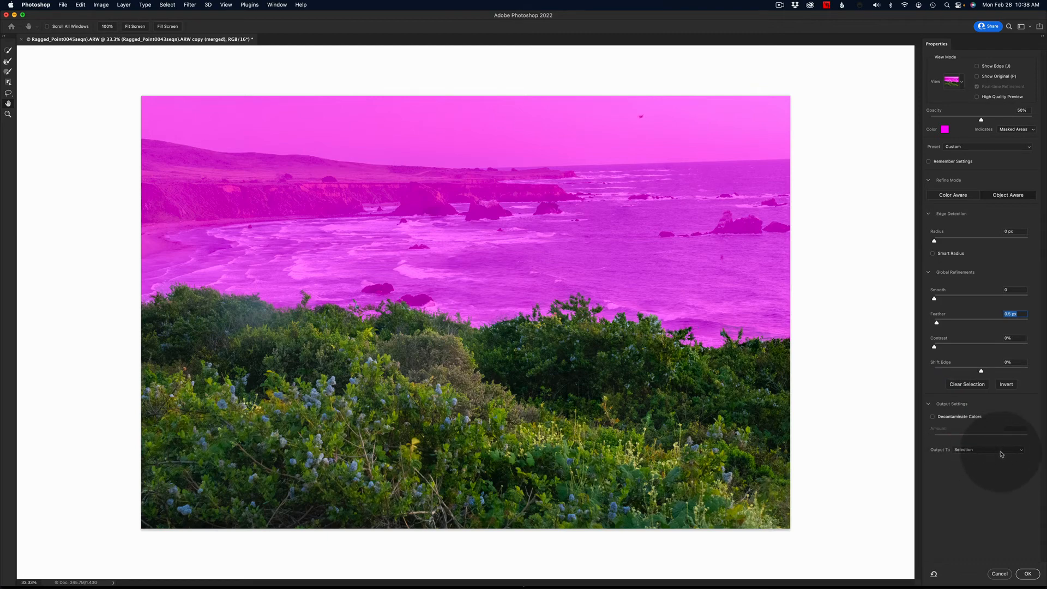
{"action": "left_click", "coordinate": [988, 449]}
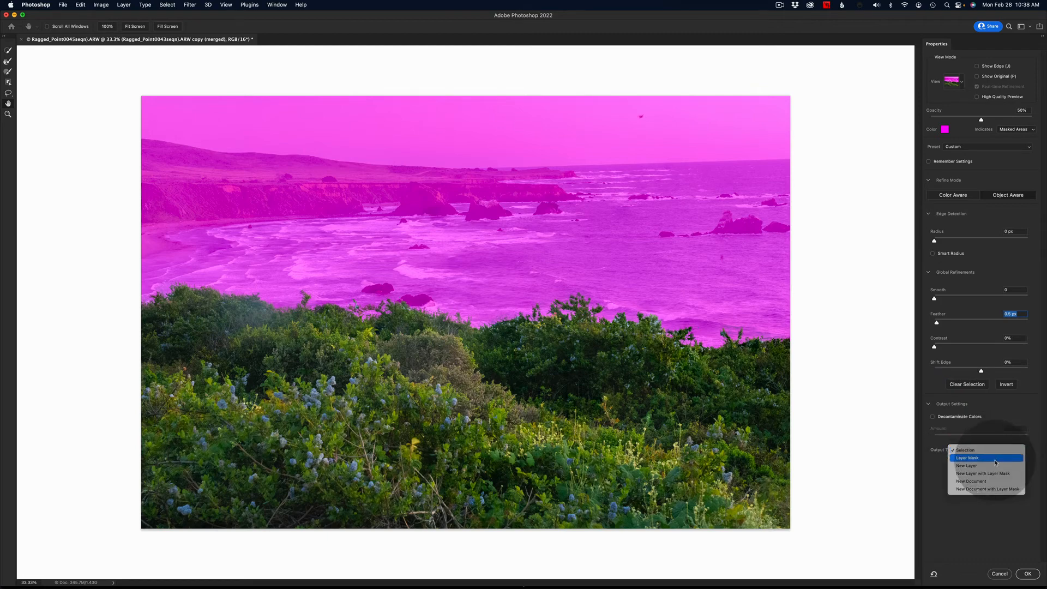
{"action": "left_click", "coordinate": [967, 457]}
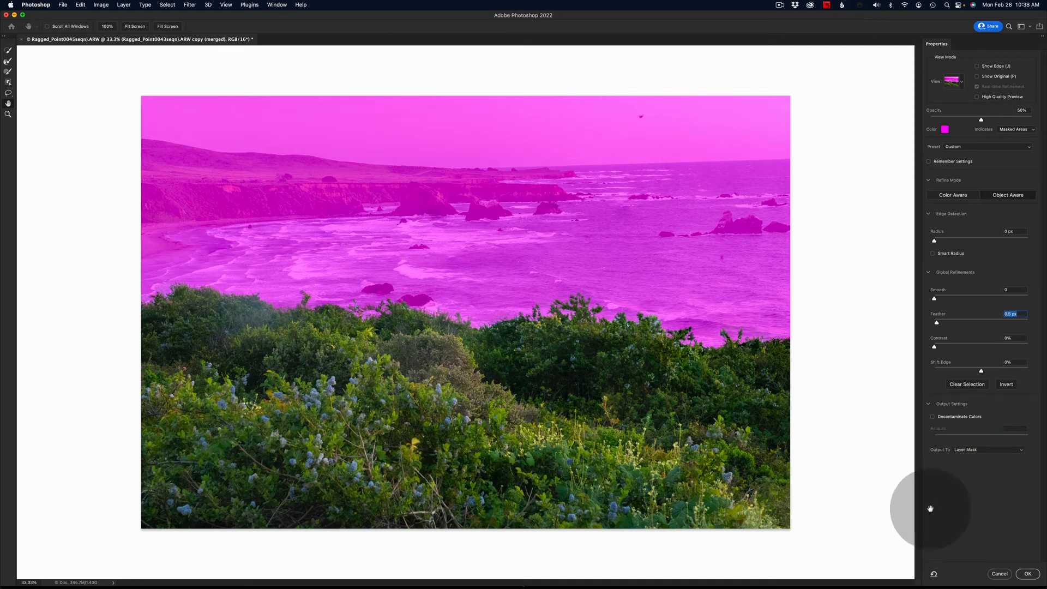
{"action": "left_click", "coordinate": [1027, 574]}
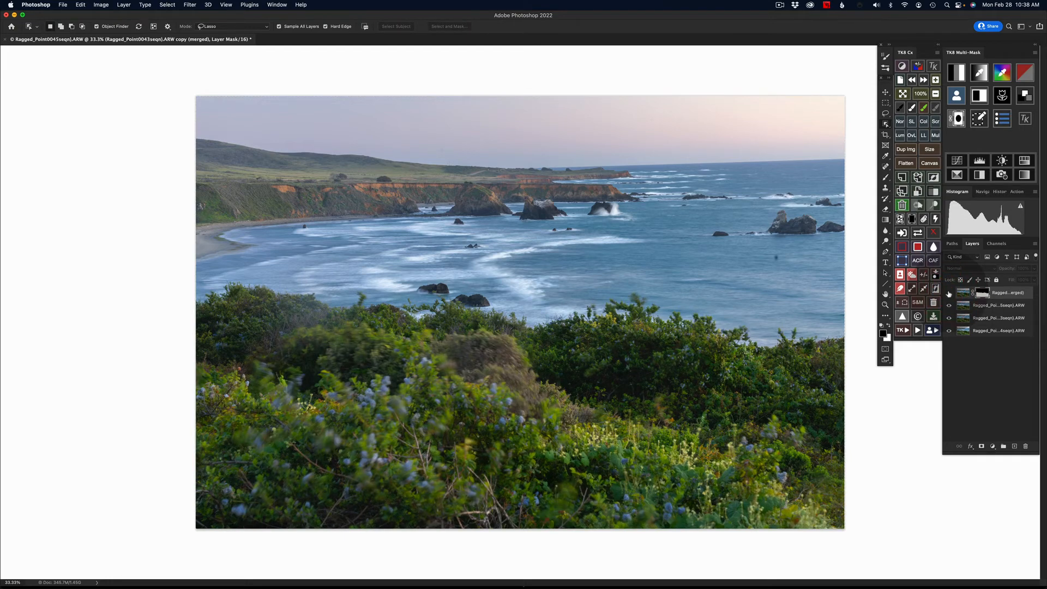
{"action": "left_click", "coordinate": [949, 292]}
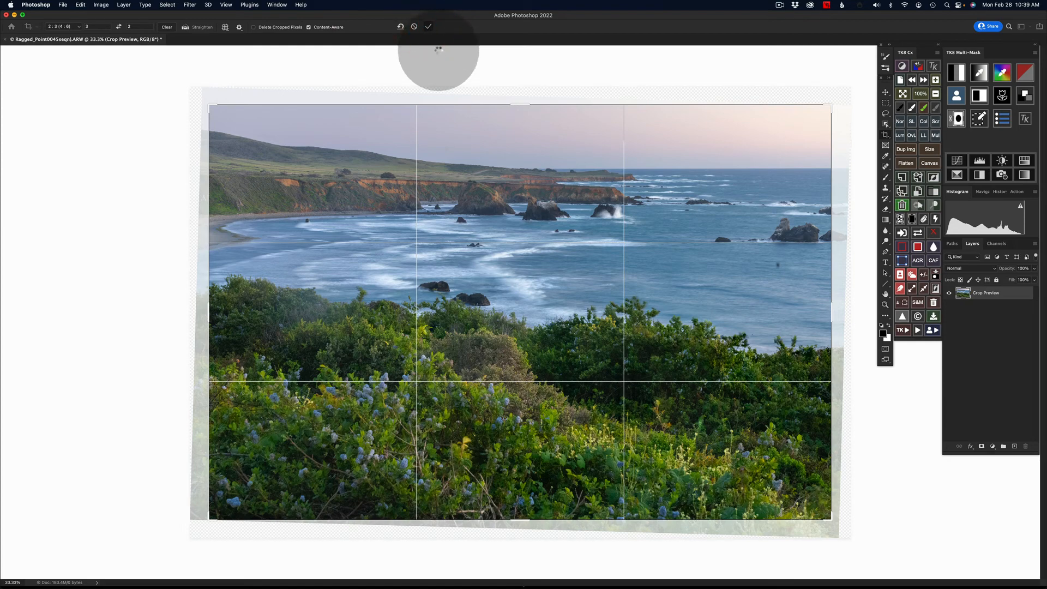
Step: Commit the straightened, content-aware-filled crop of the coast image
{"action": "left_click", "coordinate": [428, 26]}
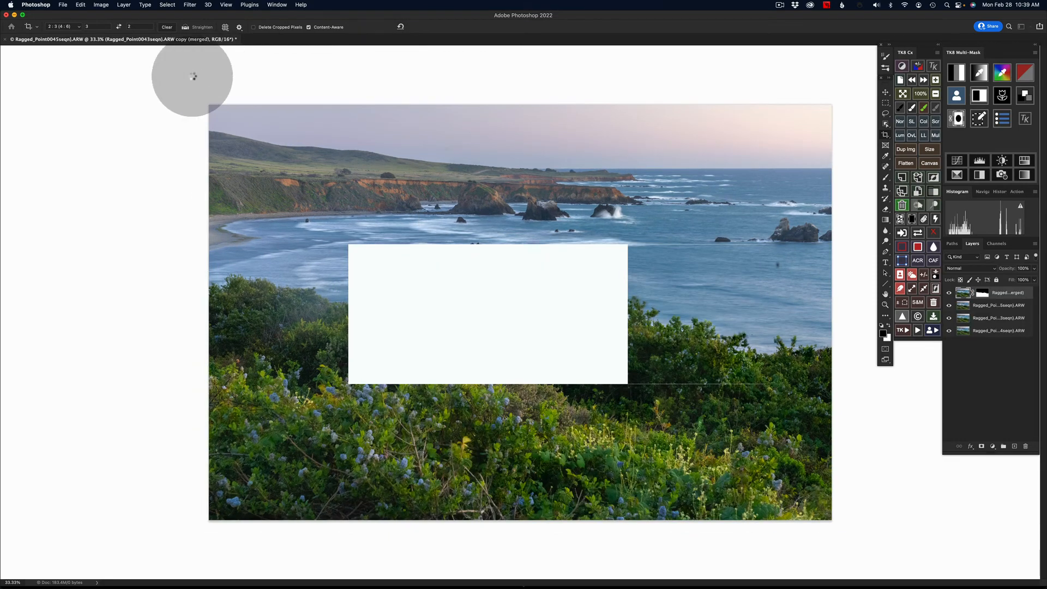
{"action": "mouse_move", "coordinate": [176, 91]}
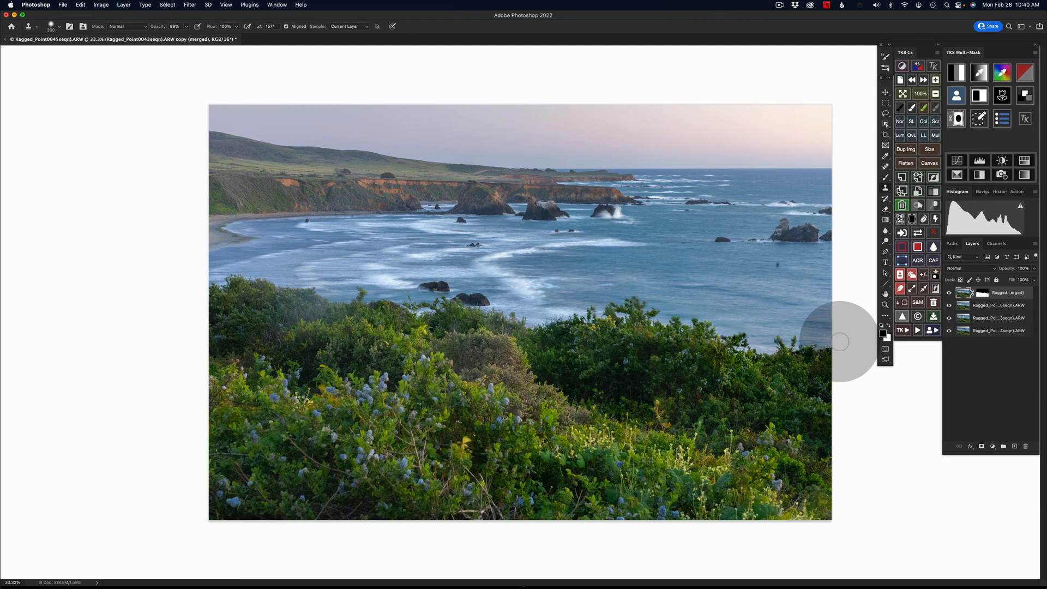
{"action": "mouse_move", "coordinate": [901, 274]}
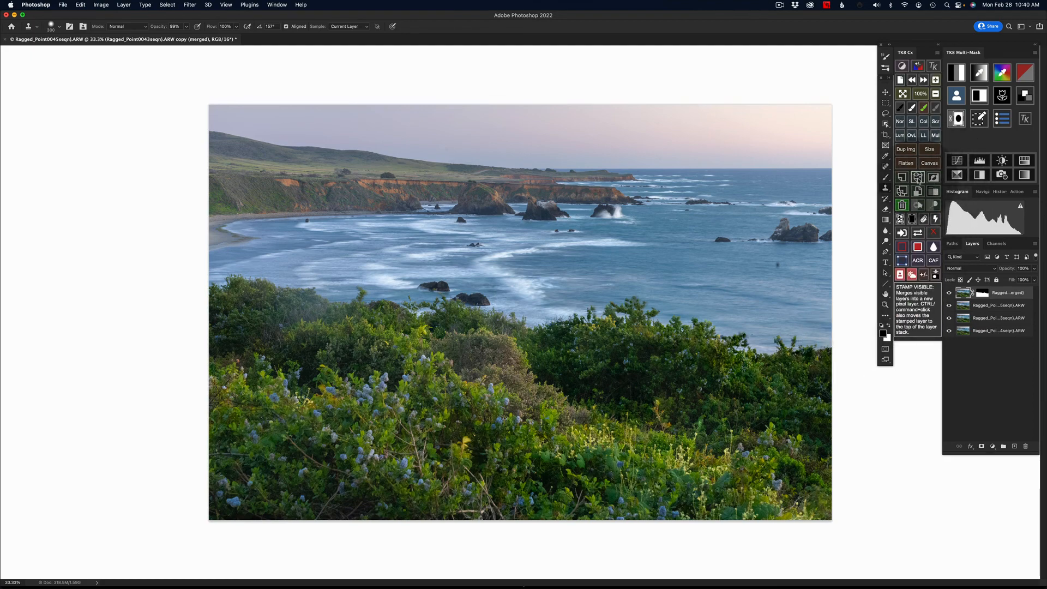
Step: Stamp all visible layers into a new top layer via the TK panel
{"action": "left_click", "coordinate": [902, 192]}
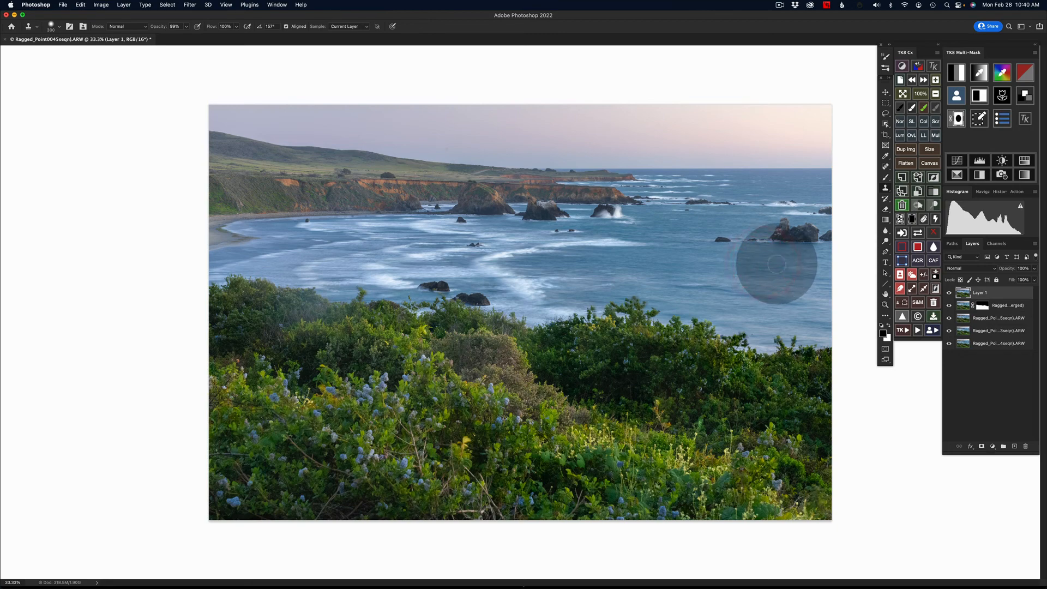
{"action": "mouse_move", "coordinate": [70, 305]}
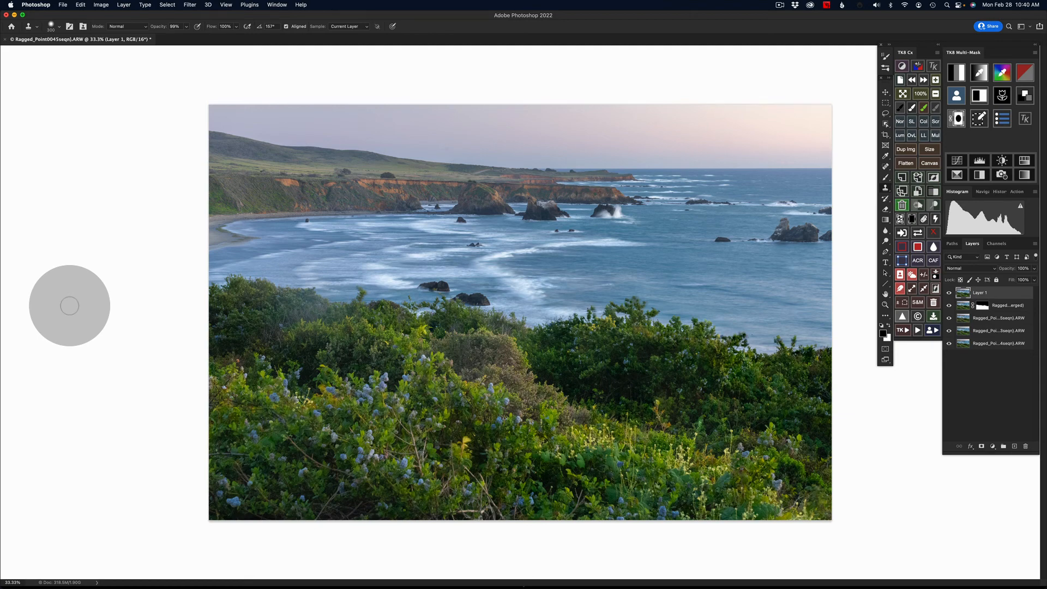
{"action": "mouse_move", "coordinate": [906, 163]}
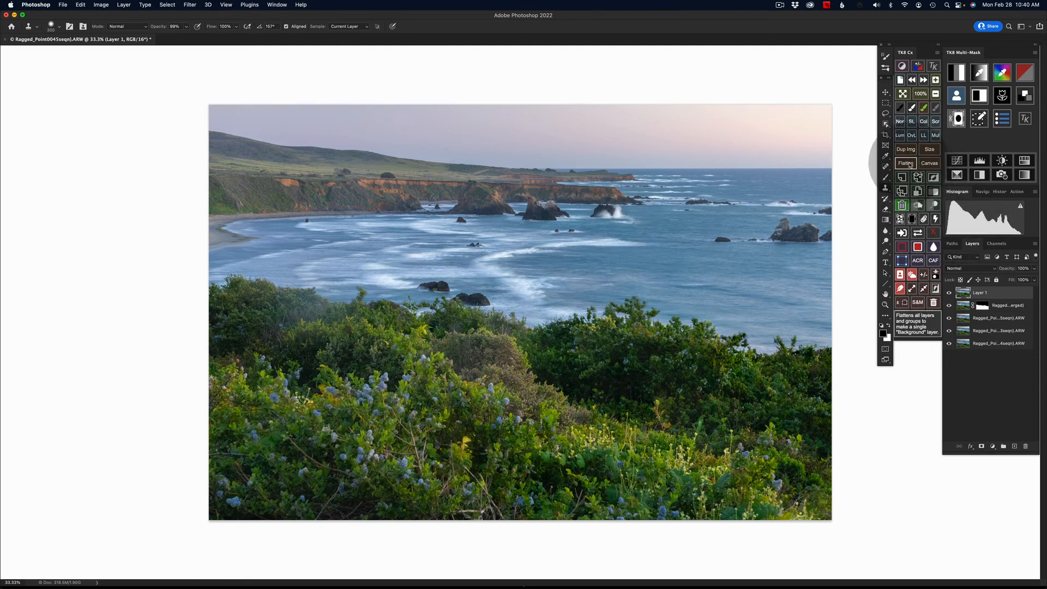
{"action": "mouse_move", "coordinate": [852, 233]}
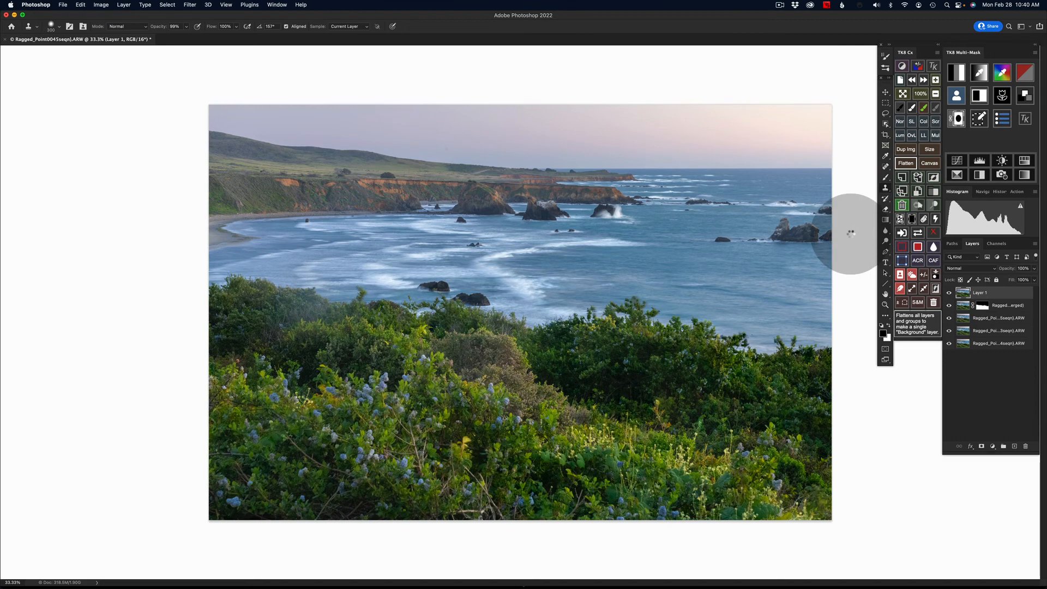
Step: Flatten to one background layer and show the finished coast photo large in Lightroom Classic
{"action": "left_click", "coordinate": [905, 163]}
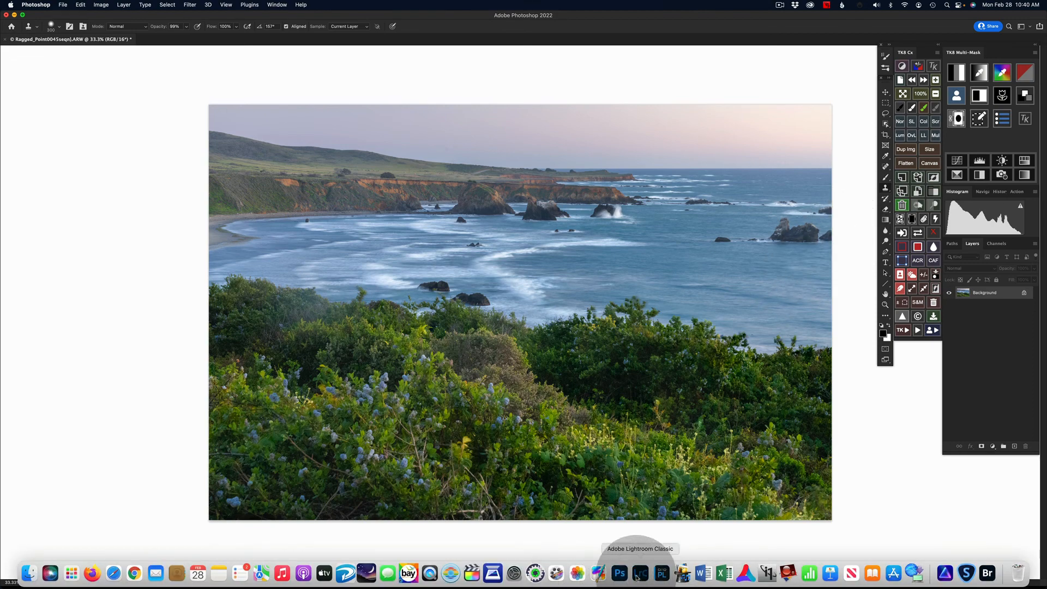
{"action": "left_click", "coordinate": [639, 572]}
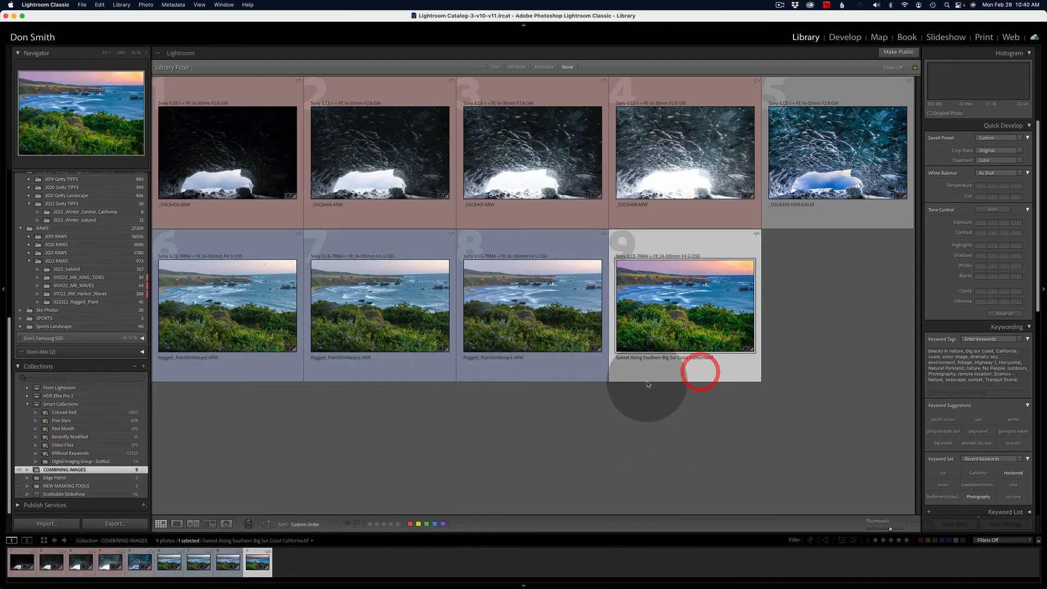
{"action": "left_click", "coordinate": [176, 522]}
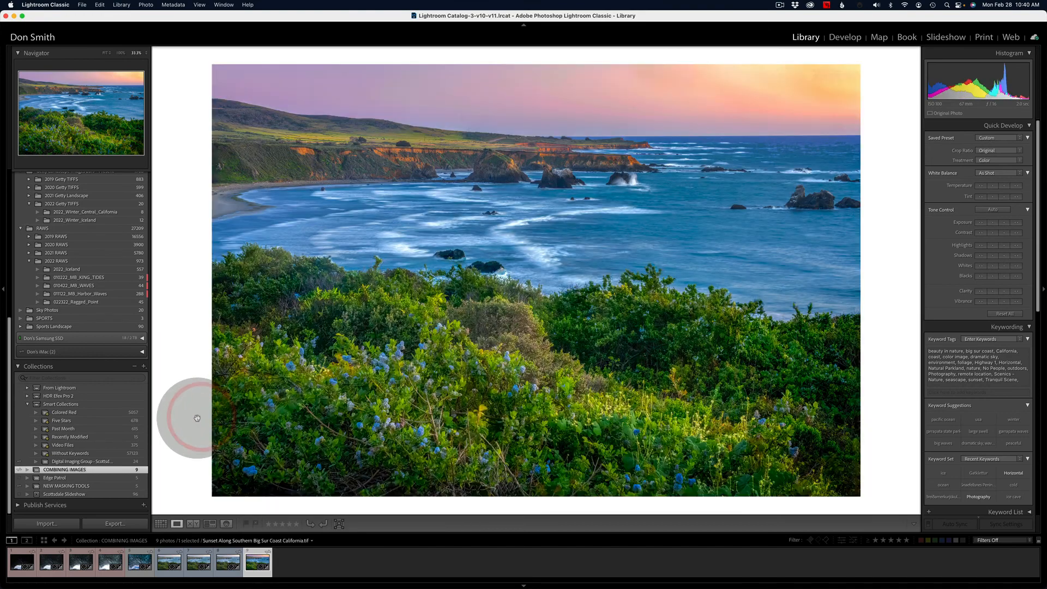